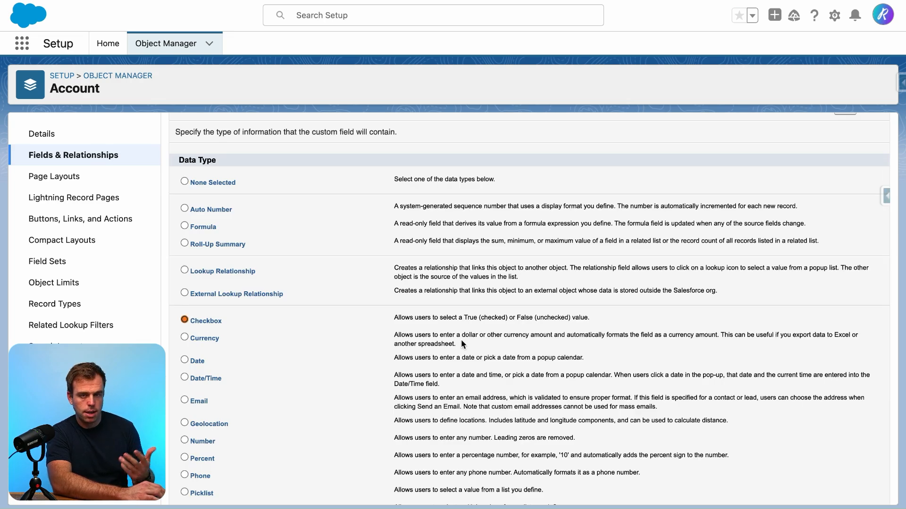
# Choose Checkbox type, label it Copy Billing Address to Shipping Address, auto-fill the name, and continue
pyautogui.scroll(-3)
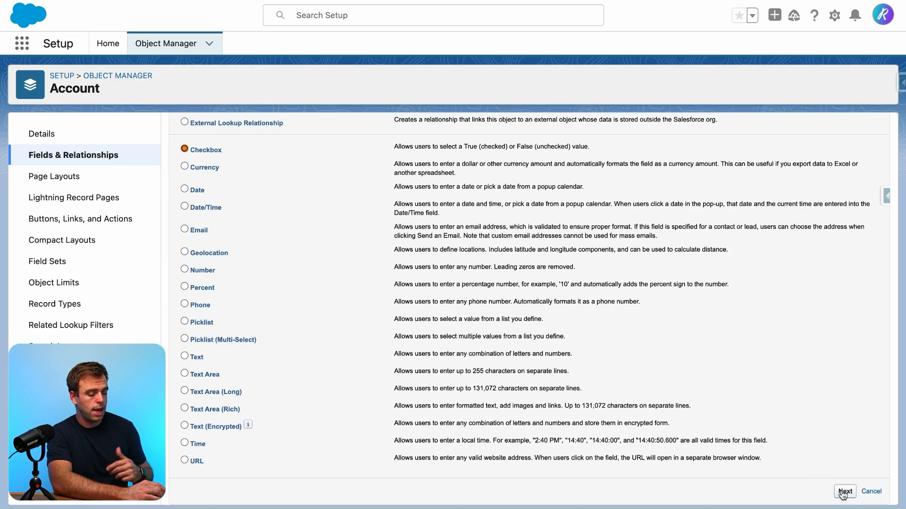
pyautogui.click(843, 492)
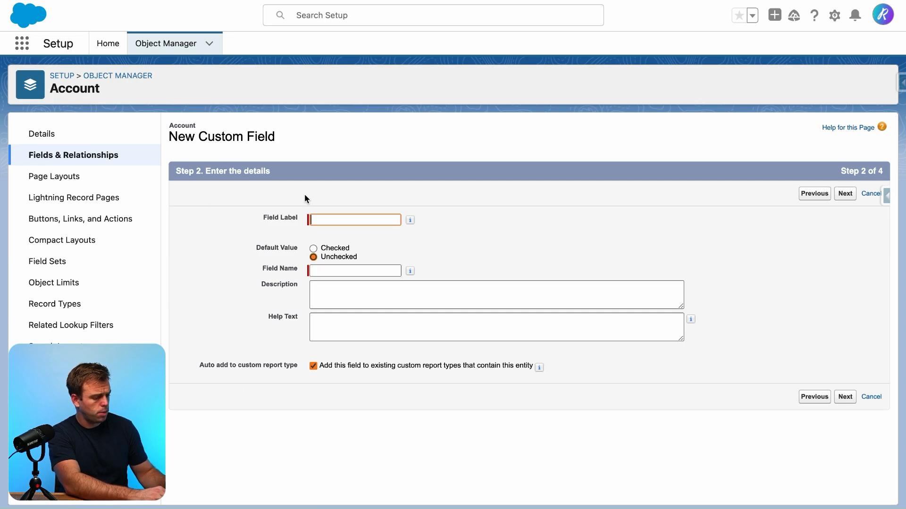
pyautogui.write('Copy Billing Address to Sh')
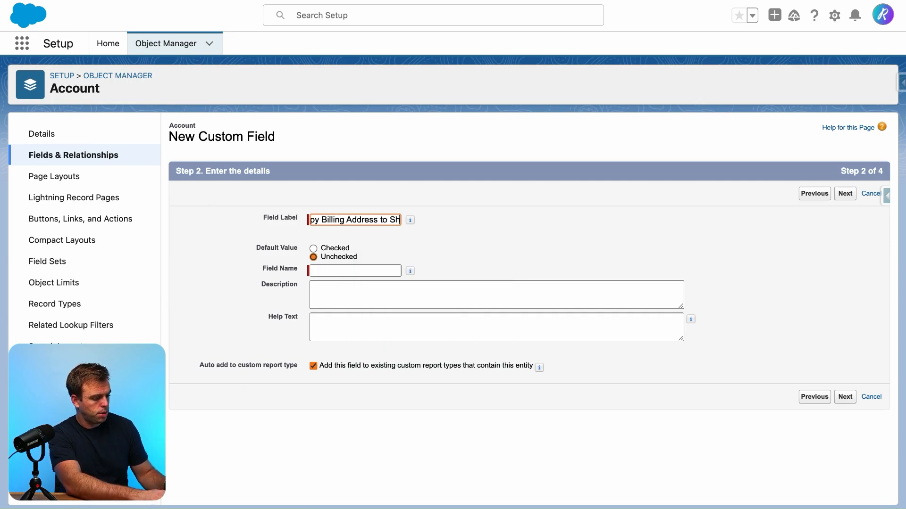
pyautogui.click(354, 271)
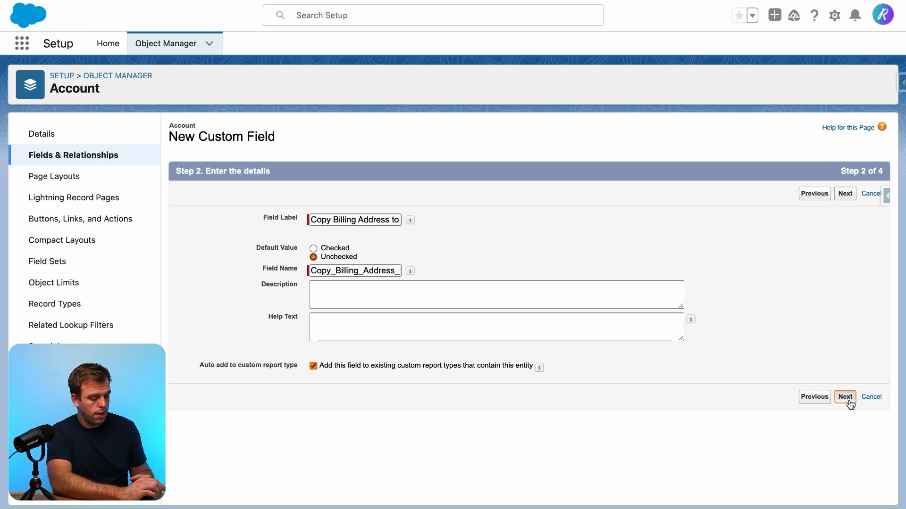
pyautogui.click(843, 397)
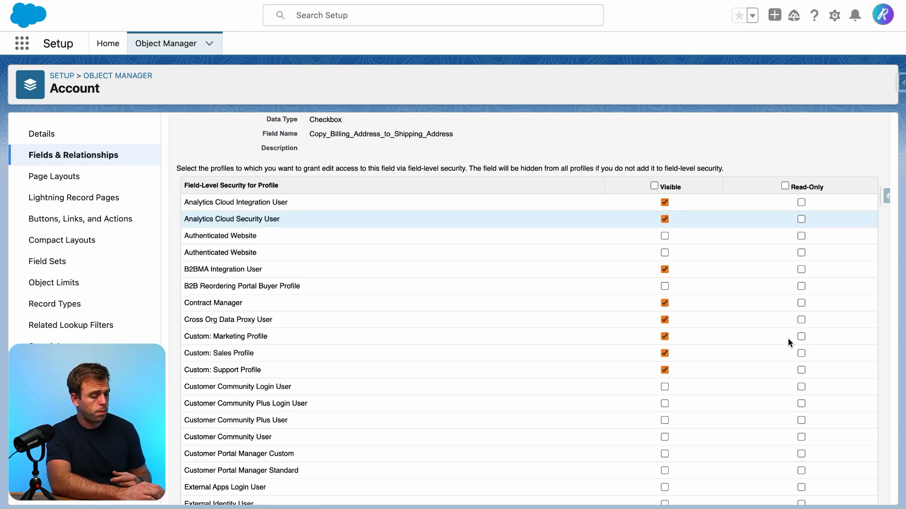
# Keep default field-level security and all Account page layouts, then save the checkbox field
pyautogui.scroll(-3)
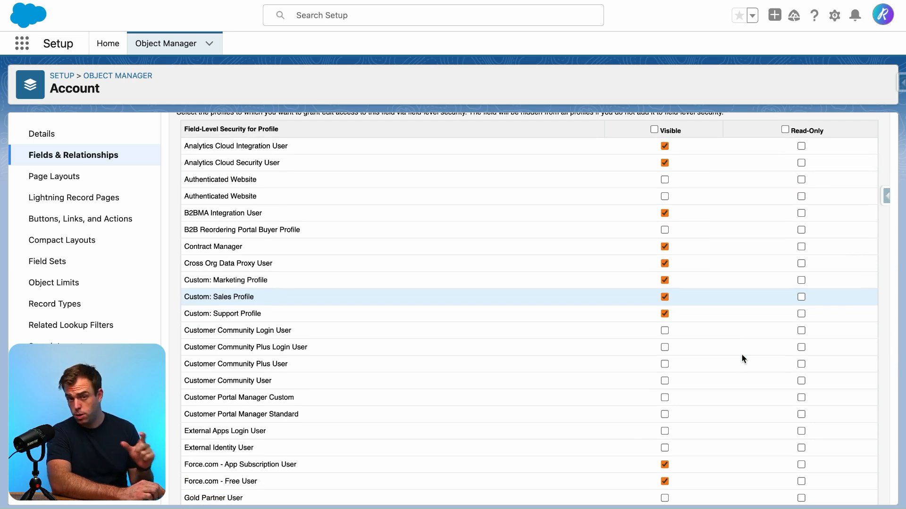
pyautogui.scroll(-3)
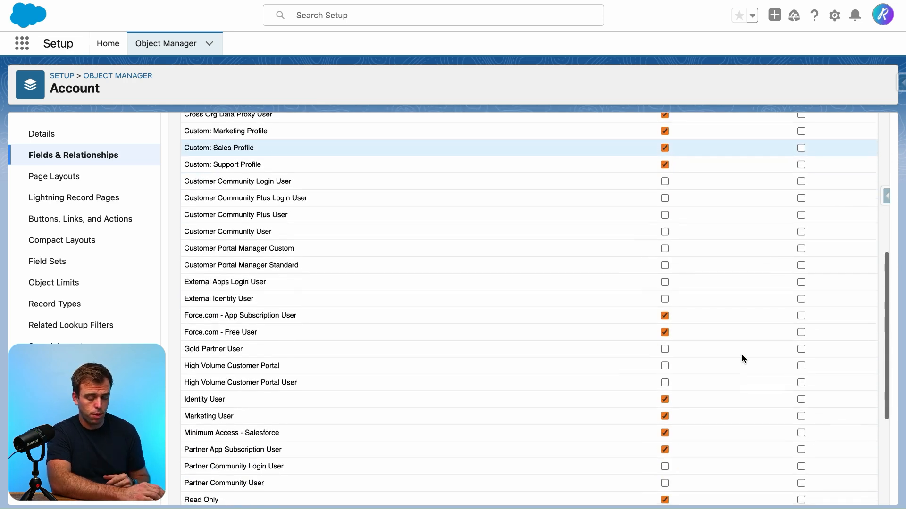
pyautogui.scroll(-3)
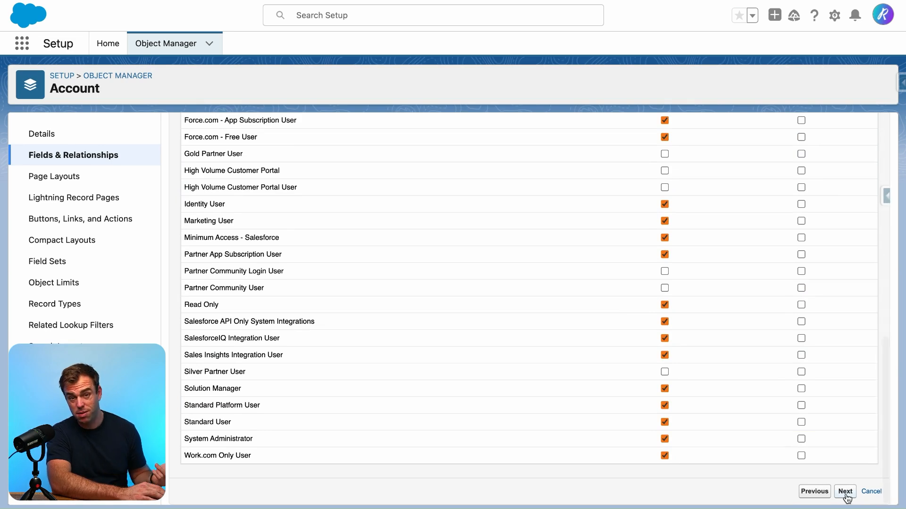
pyautogui.click(843, 491)
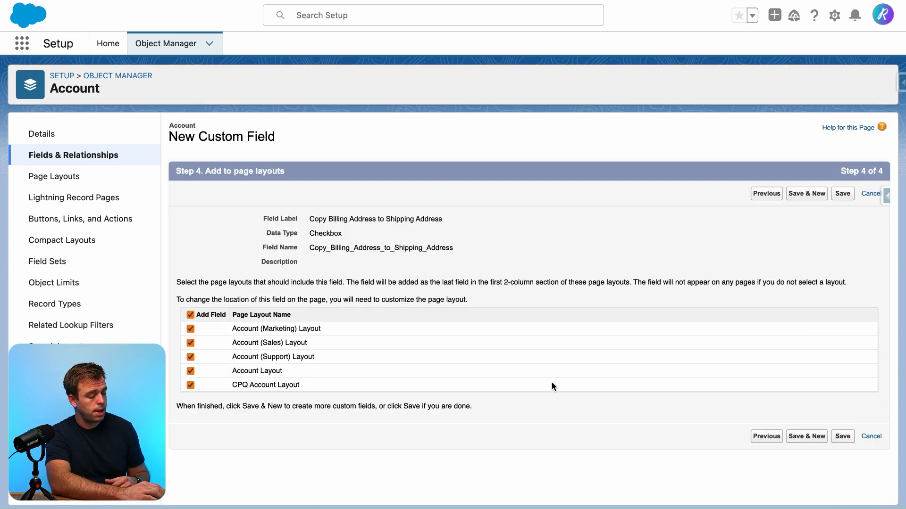
pyautogui.moveTo(311, 338)
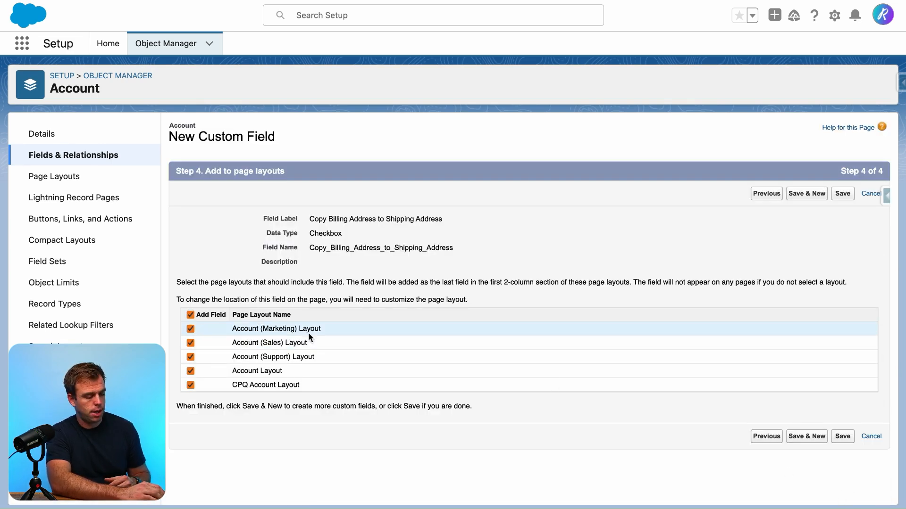
pyautogui.click(842, 436)
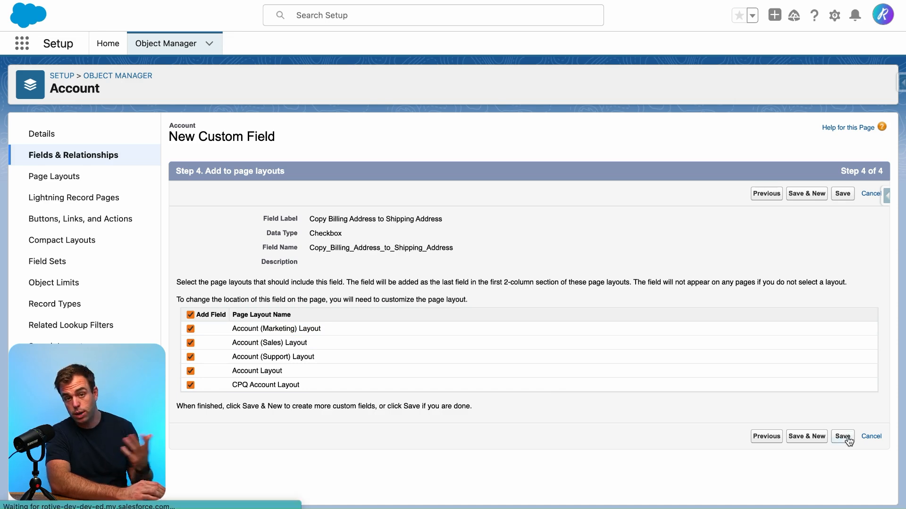
pyautogui.click(841, 435)
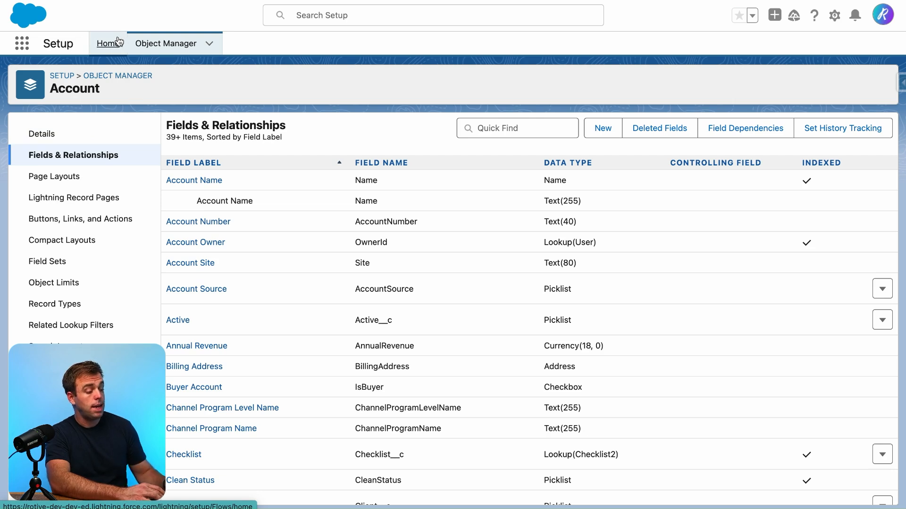
# Find Flows via Quick Find and create a new Record-Triggered Flow
pyautogui.click(107, 44)
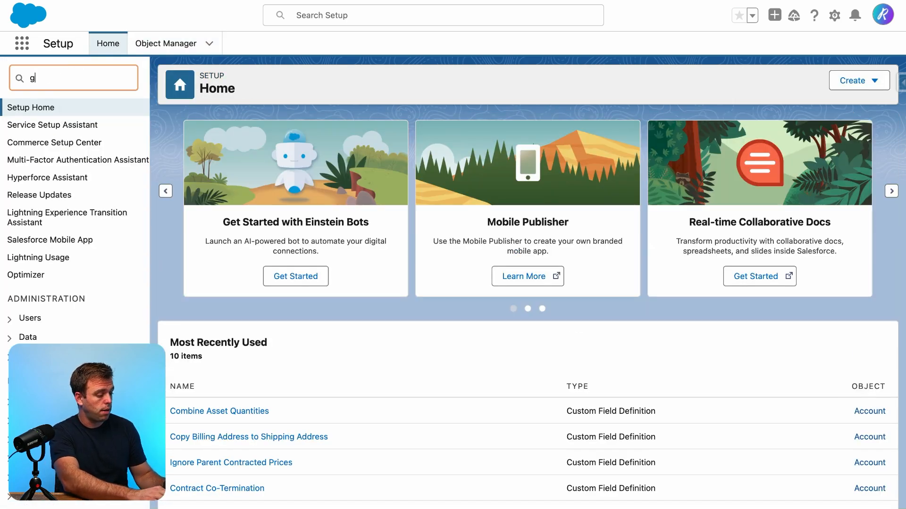
pyautogui.write('flow')
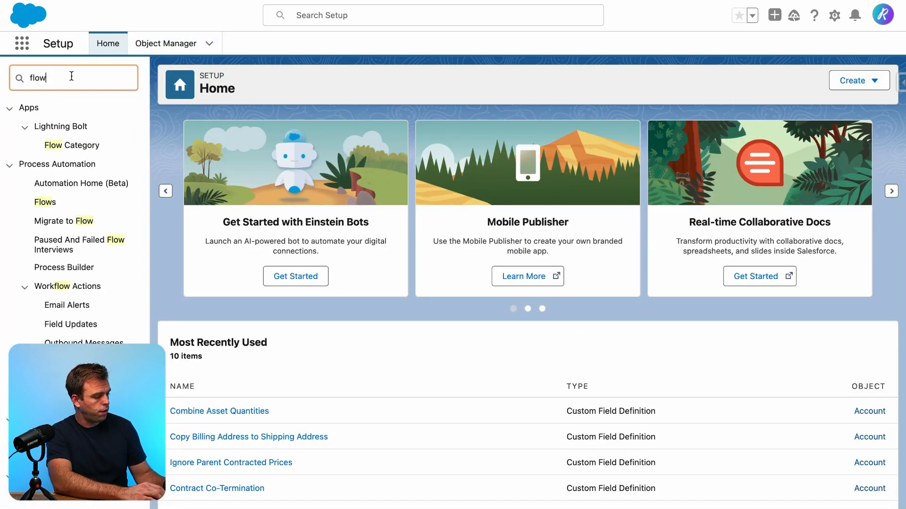
pyautogui.click(46, 202)
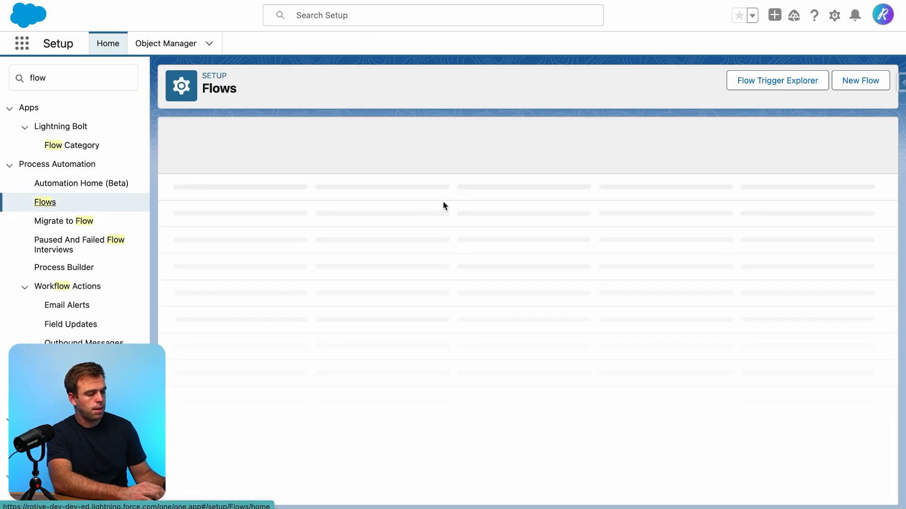
pyautogui.click(861, 80)
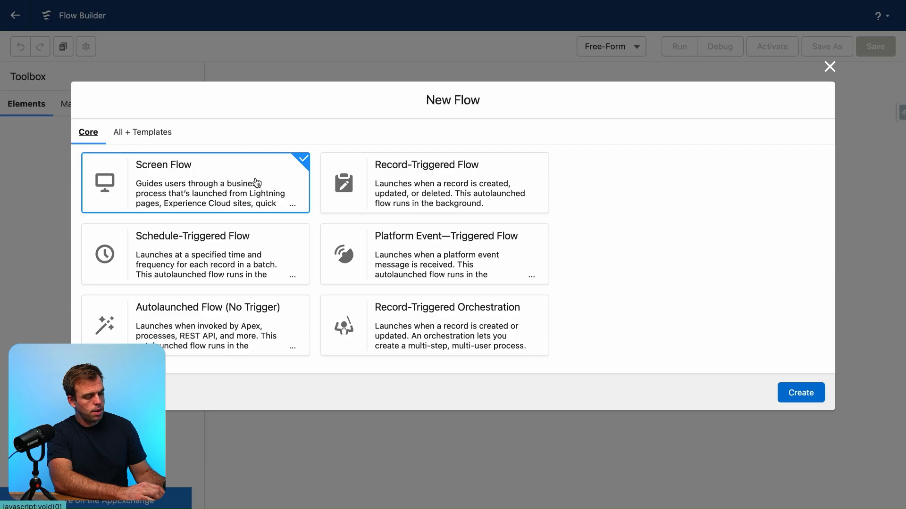
pyautogui.click(433, 182)
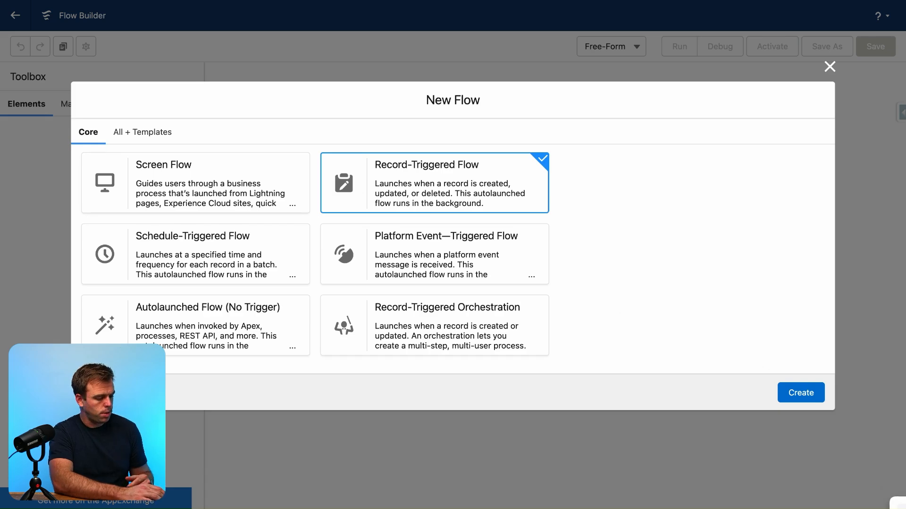
pyautogui.click(800, 393)
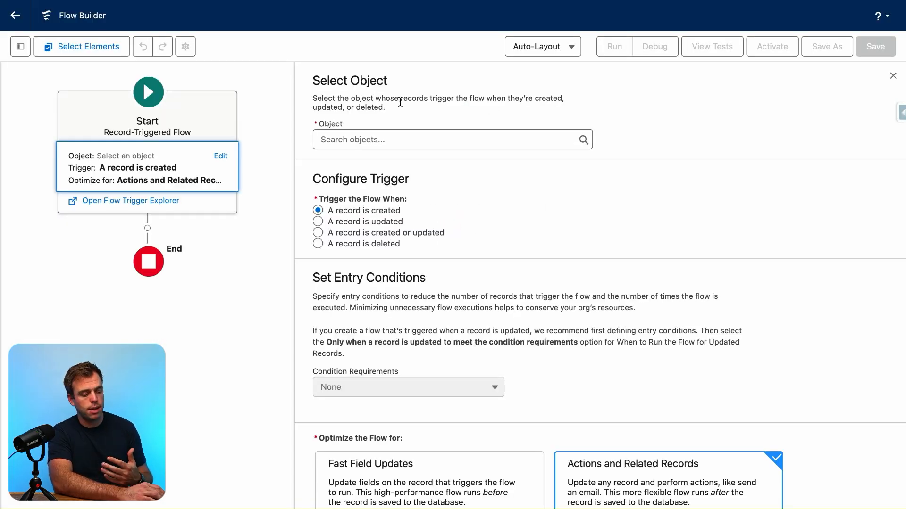
# Trigger on Account when a record is created or updated, requiring all entry conditions
pyautogui.click(451, 140)
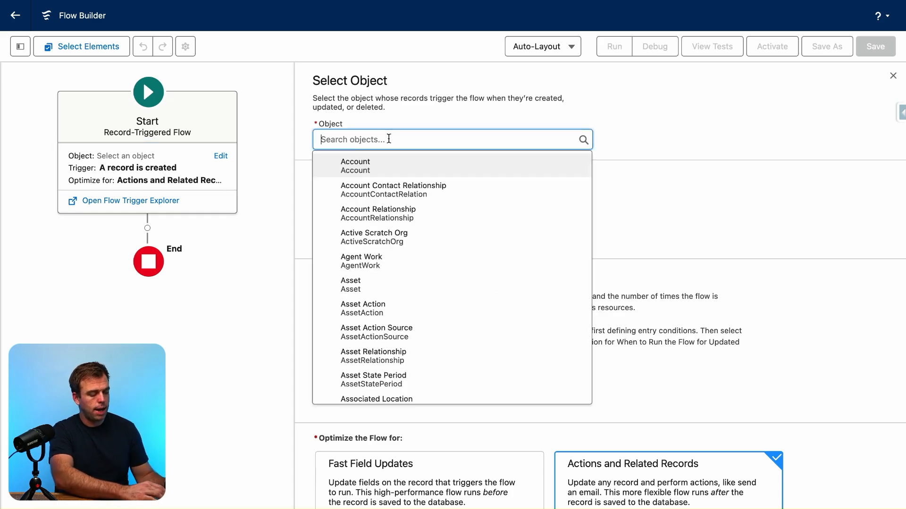
pyautogui.click(354, 164)
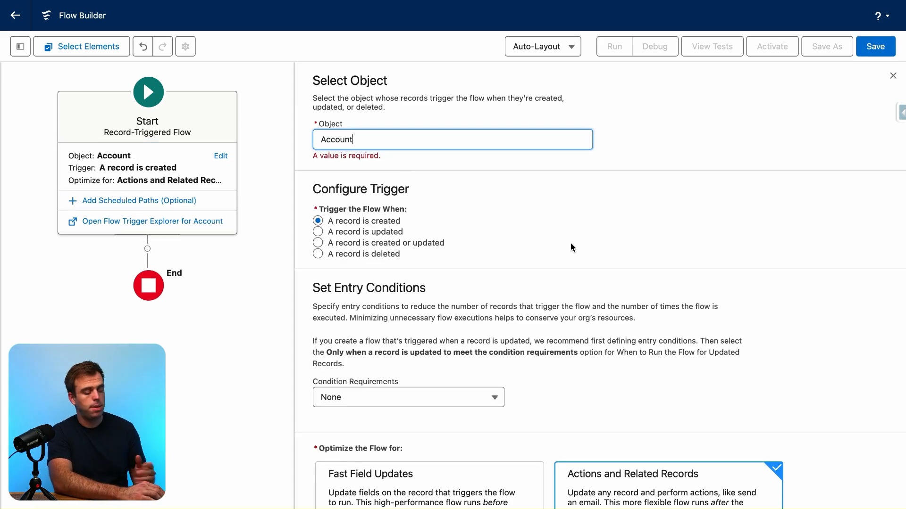
pyautogui.click(318, 233)
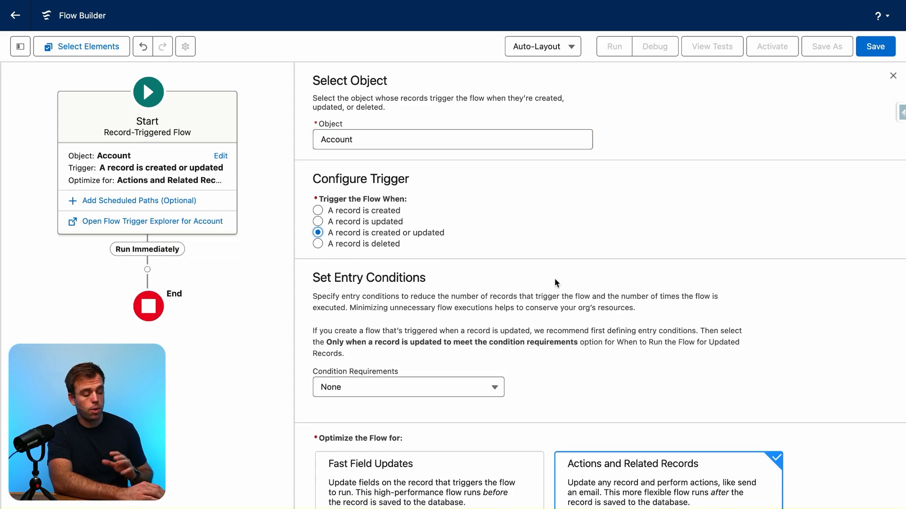
pyautogui.scroll(-3)
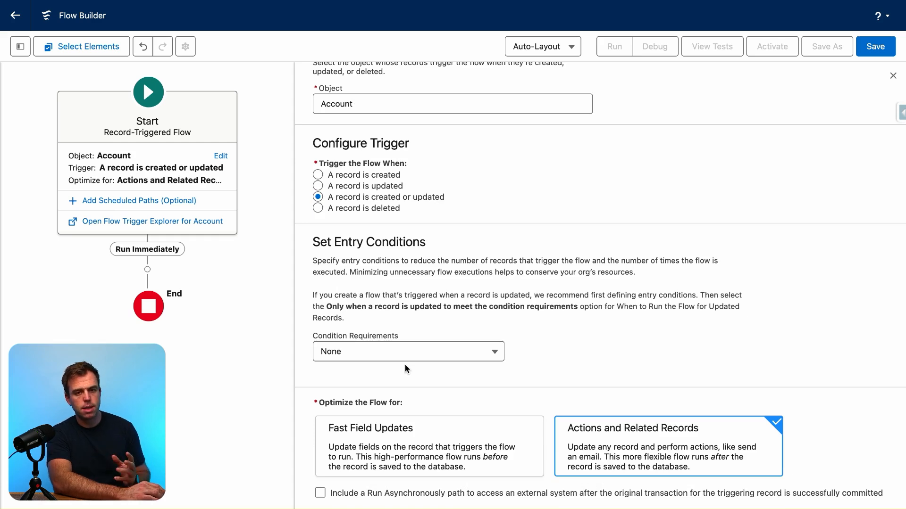
pyautogui.click(407, 351)
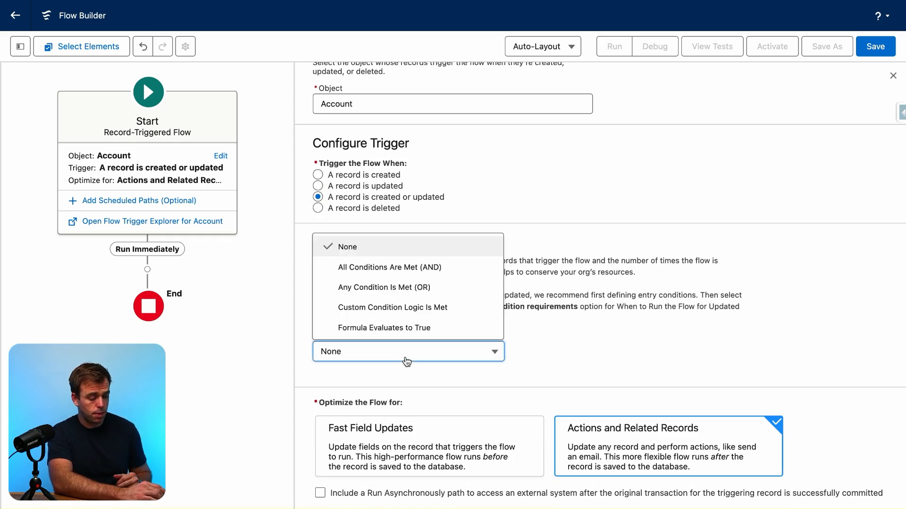
pyautogui.click(388, 267)
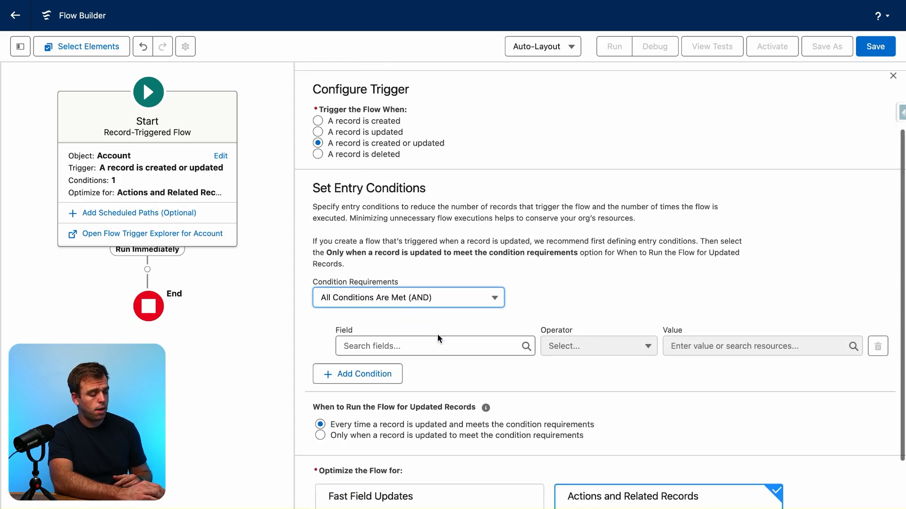
# Add condition Copy_Billing_Address_to_Shipping_Address Equals $GlobalConstant.True
pyautogui.click(434, 345)
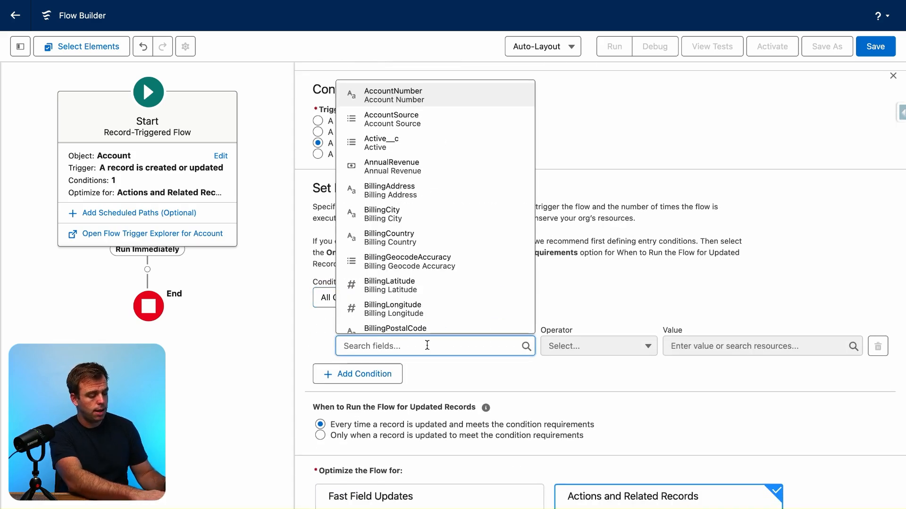
pyautogui.write('copy')
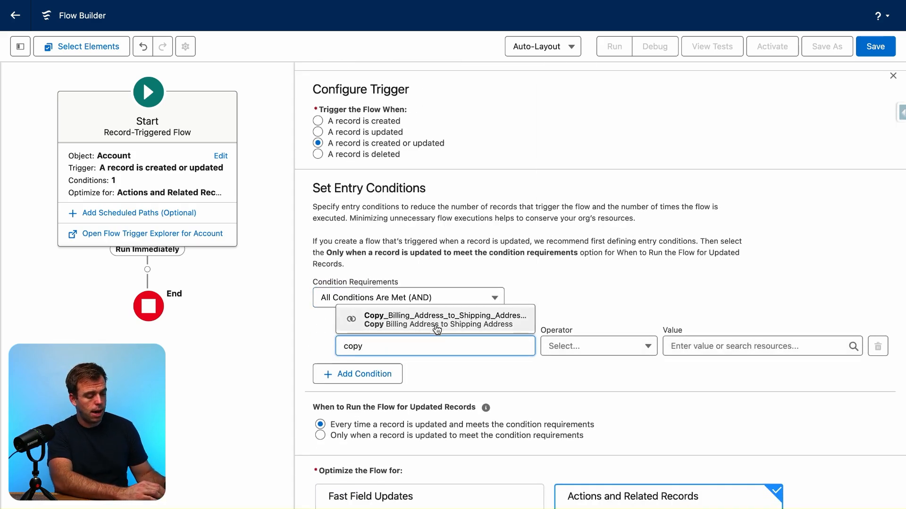
pyautogui.click(445, 320)
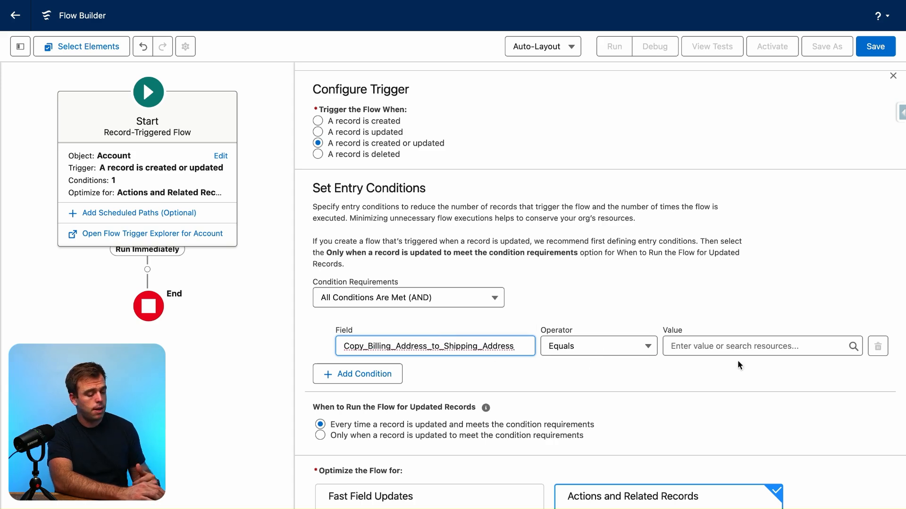
pyautogui.click(757, 346)
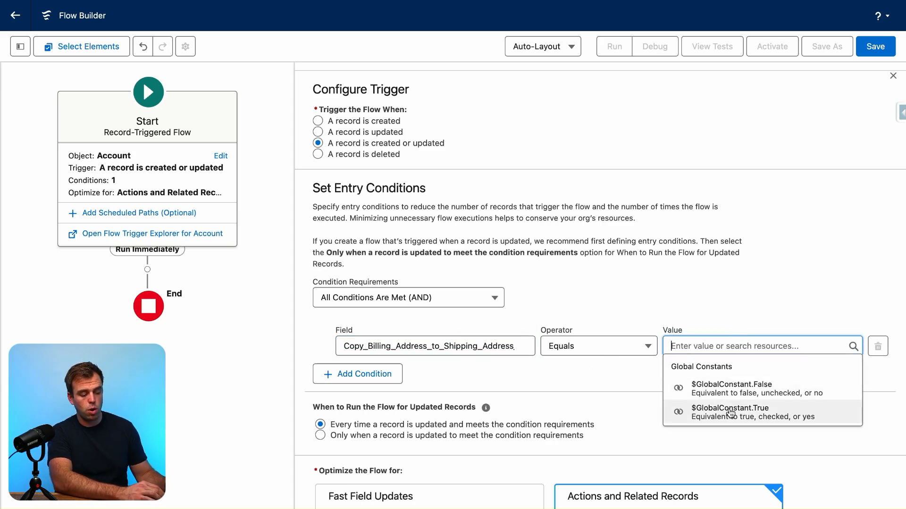
pyautogui.click(730, 413)
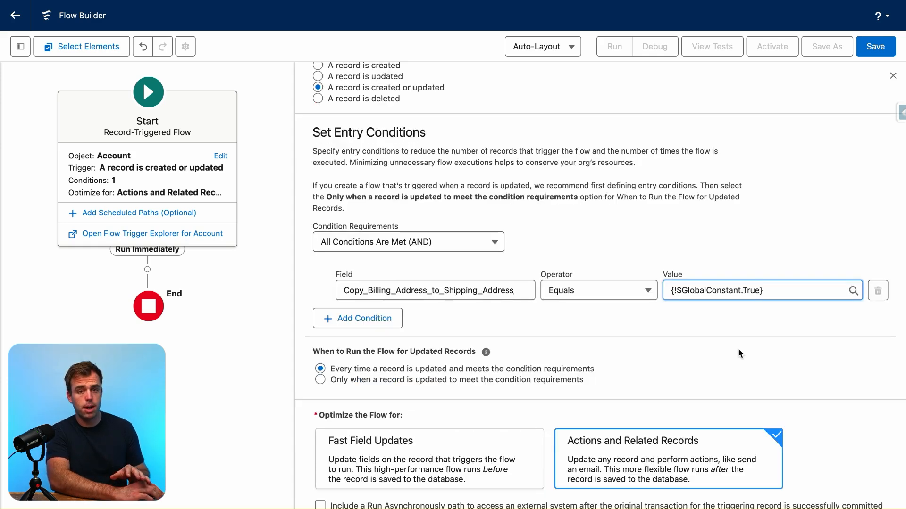
# Scroll down toward the Optimize the Flow for options
pyautogui.scroll(-3)
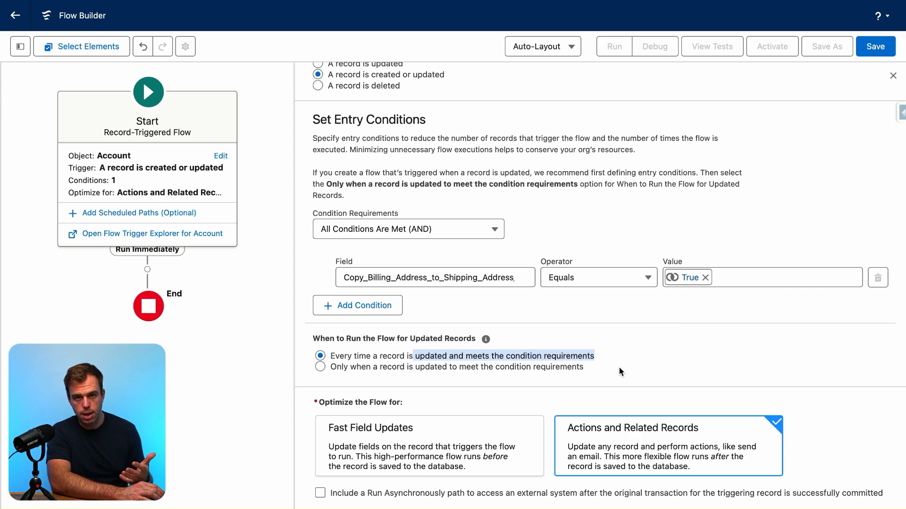
pyautogui.moveTo(354, 421)
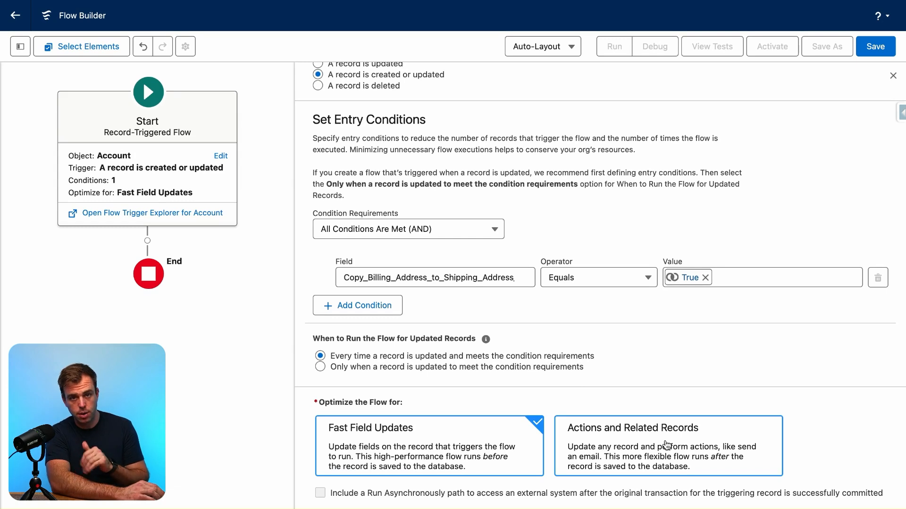
pyautogui.moveTo(781, 416)
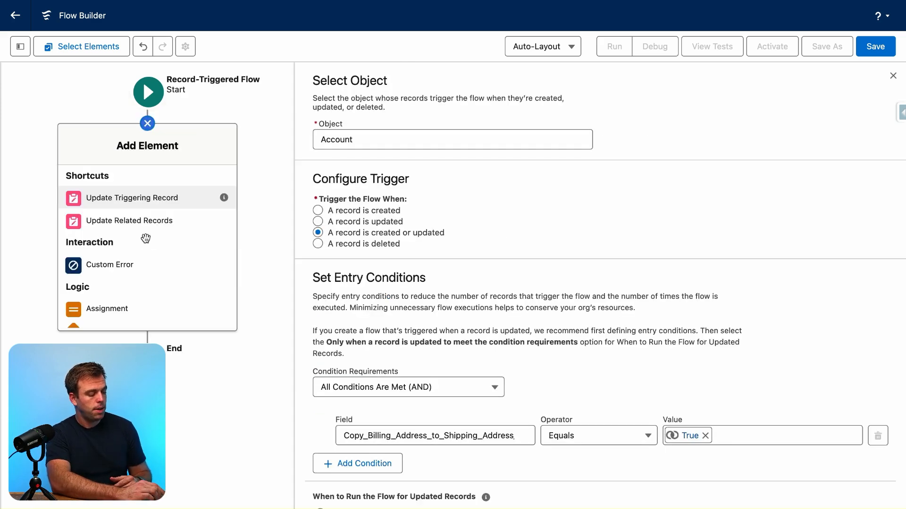
# Add an Assignment element labeled 'Set Shipping Address Values' and start picking its variable
pyautogui.click(107, 309)
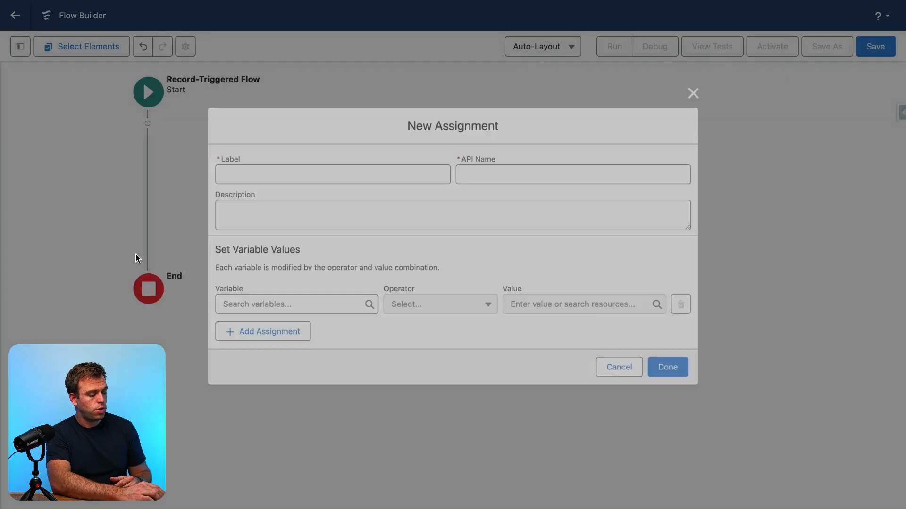
pyautogui.write('A')
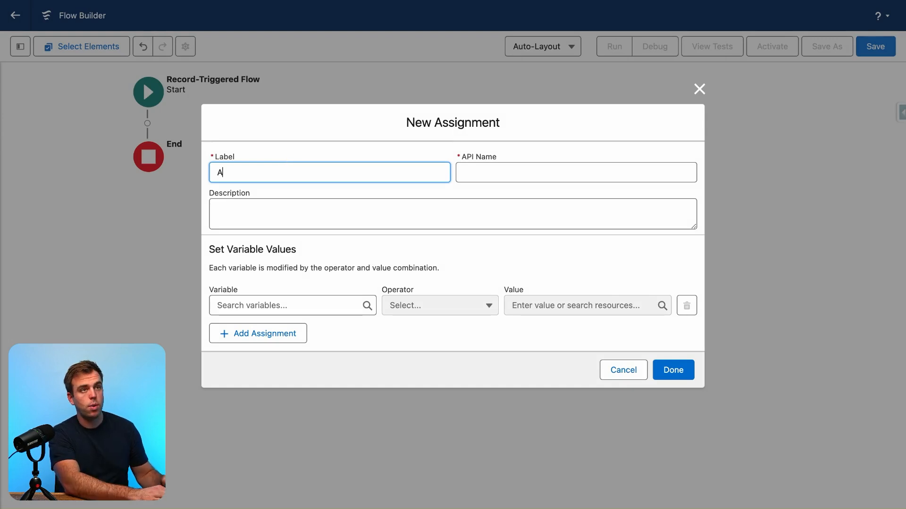
pyautogui.press('backspace')
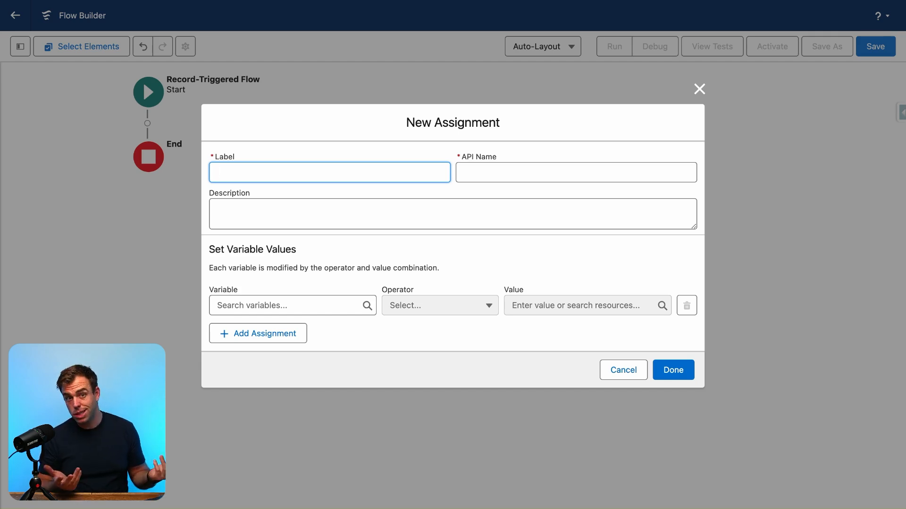
pyautogui.write('Set Shipping Address Values')
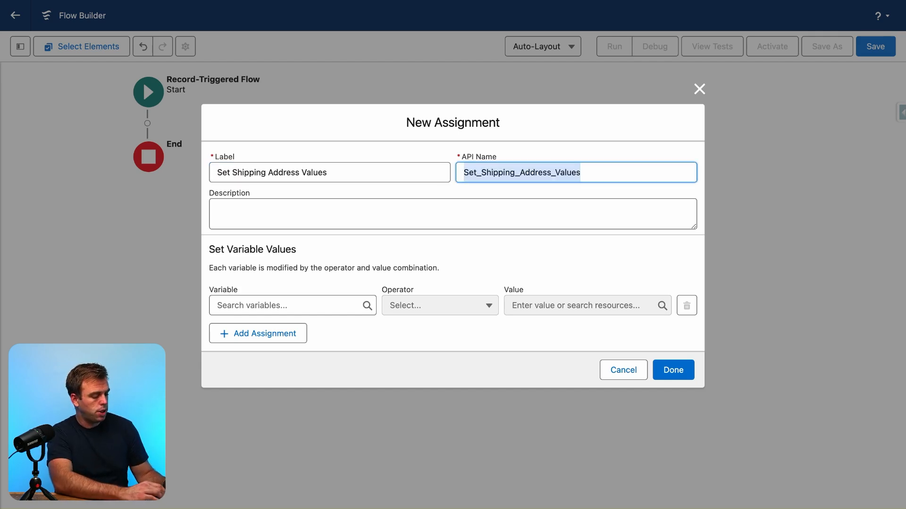
pyautogui.click(288, 304)
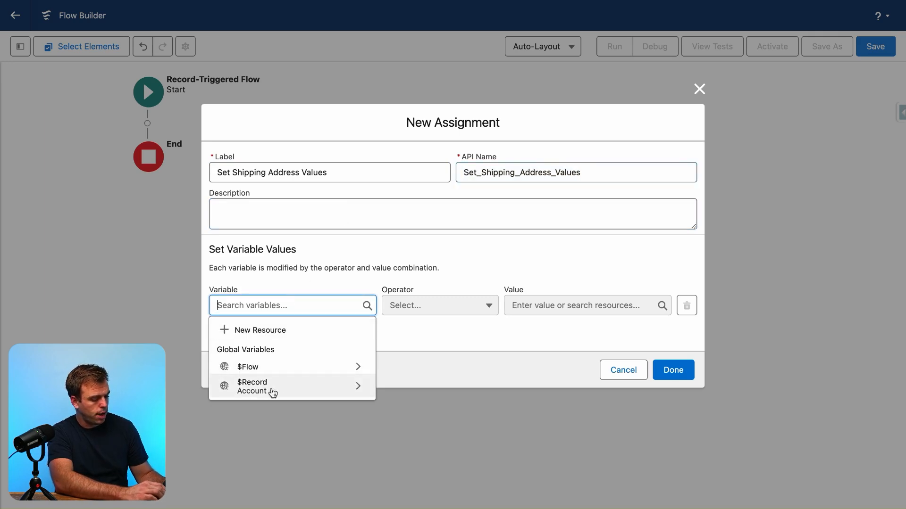
# Make $Record > Shipping Street the first assigned variable
pyautogui.click(251, 386)
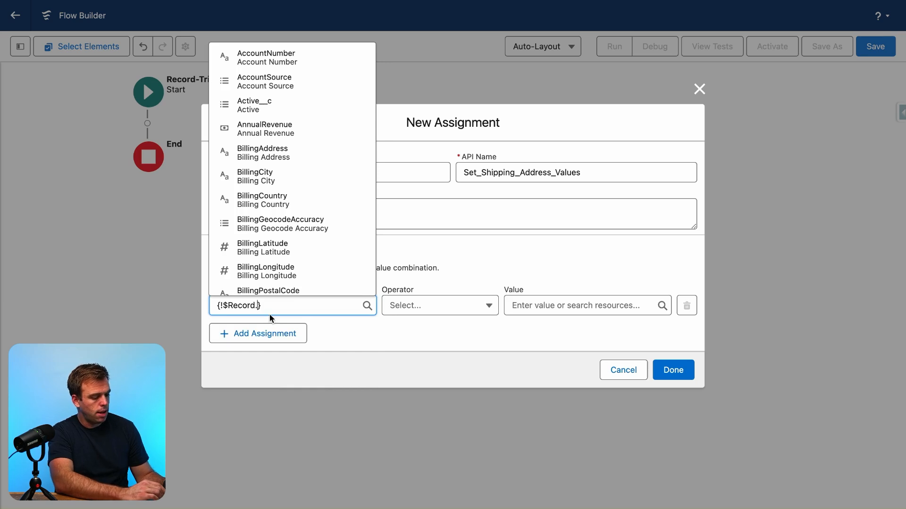
pyautogui.write('shipping')
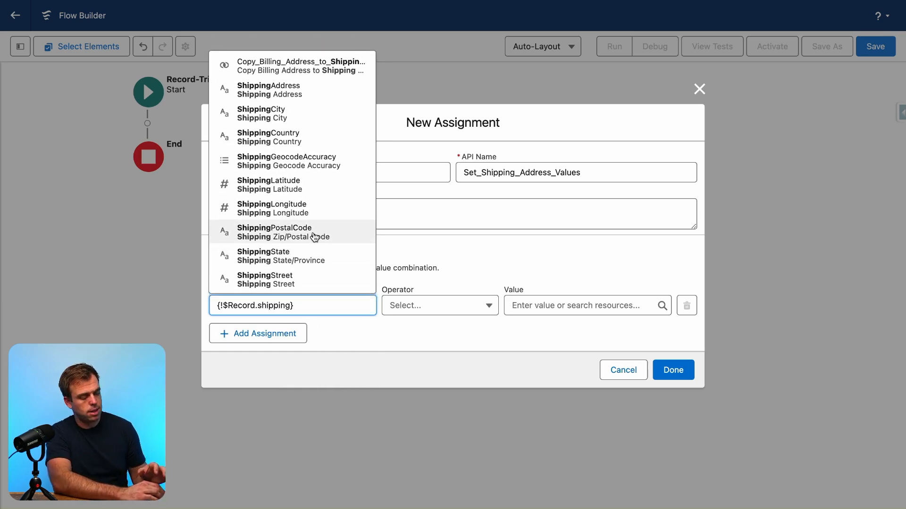
pyautogui.moveTo(312, 208)
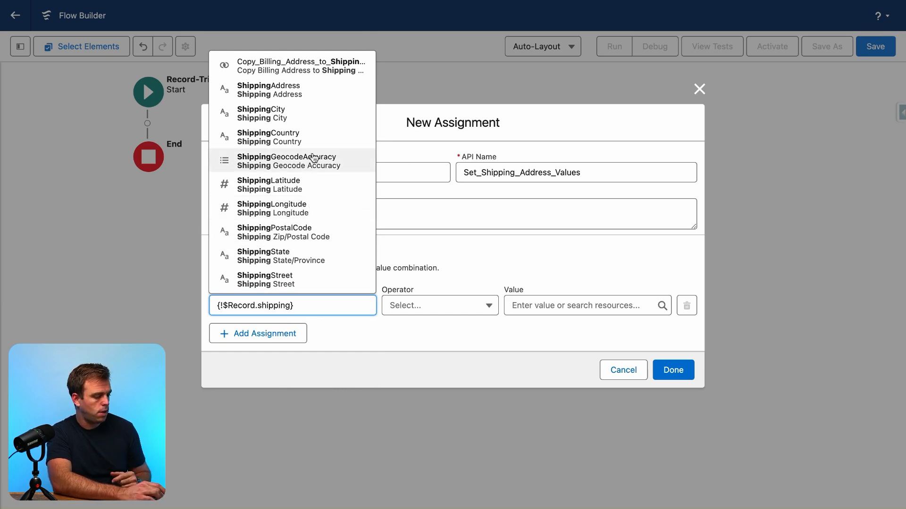
pyautogui.moveTo(305, 113)
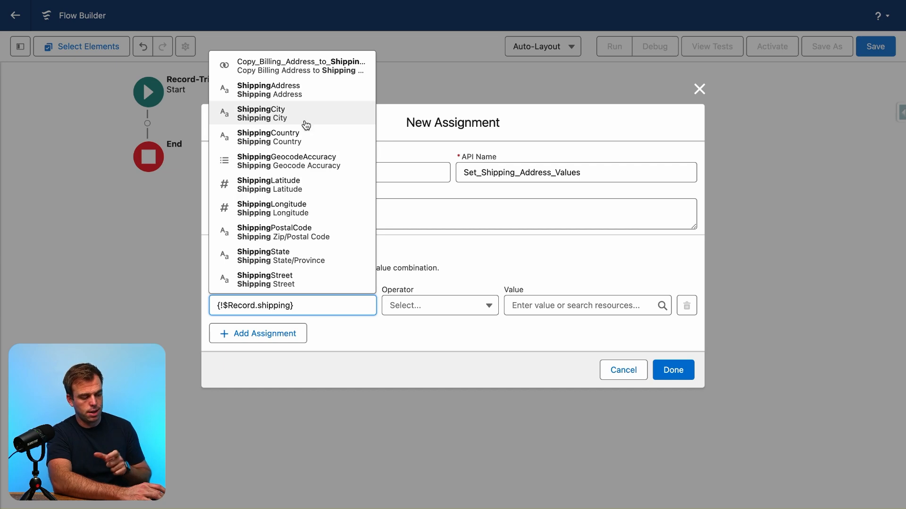
pyautogui.moveTo(340, 232)
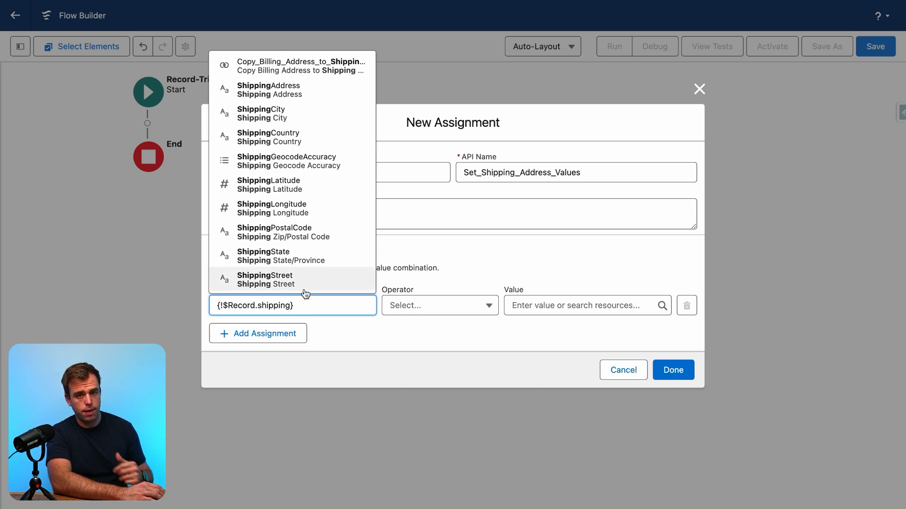
pyautogui.click(265, 279)
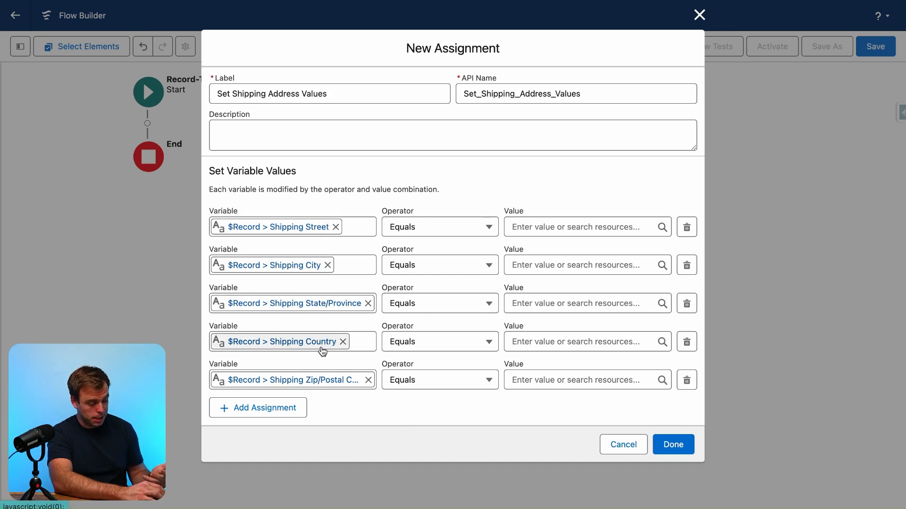
pyautogui.moveTo(330, 384)
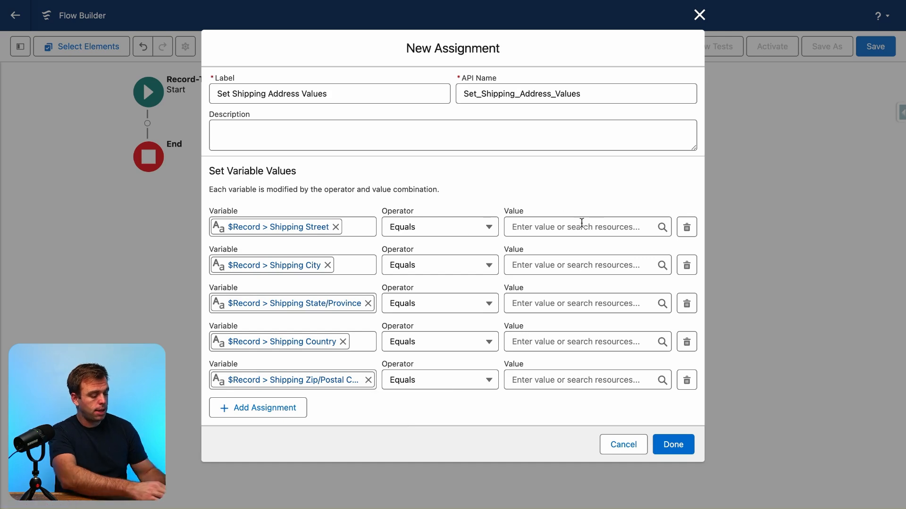
# Take the value from the triggering $Record's billing field and finish the assignment
pyautogui.write('reco')
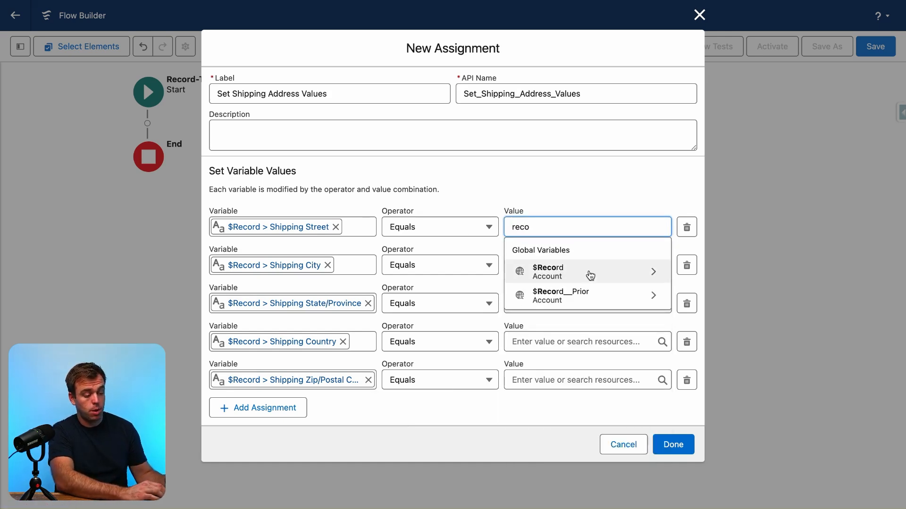
pyautogui.click(585, 271)
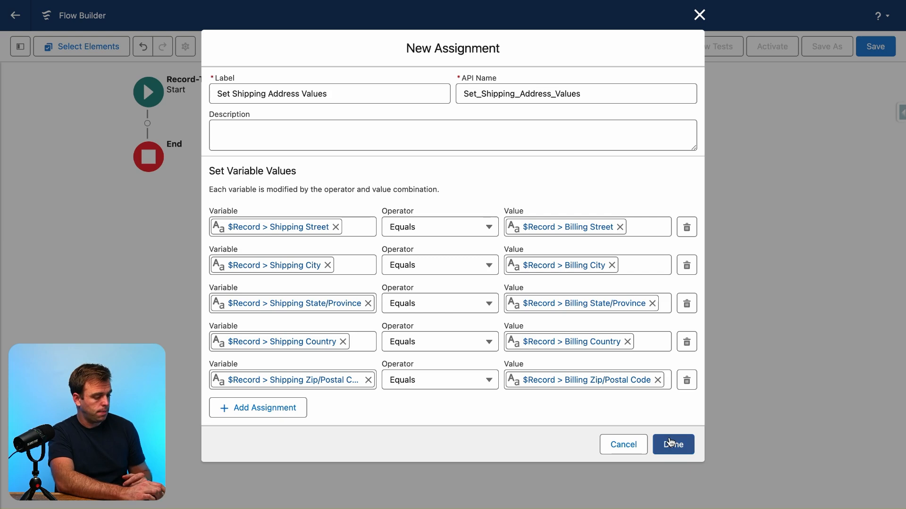
pyautogui.click(673, 445)
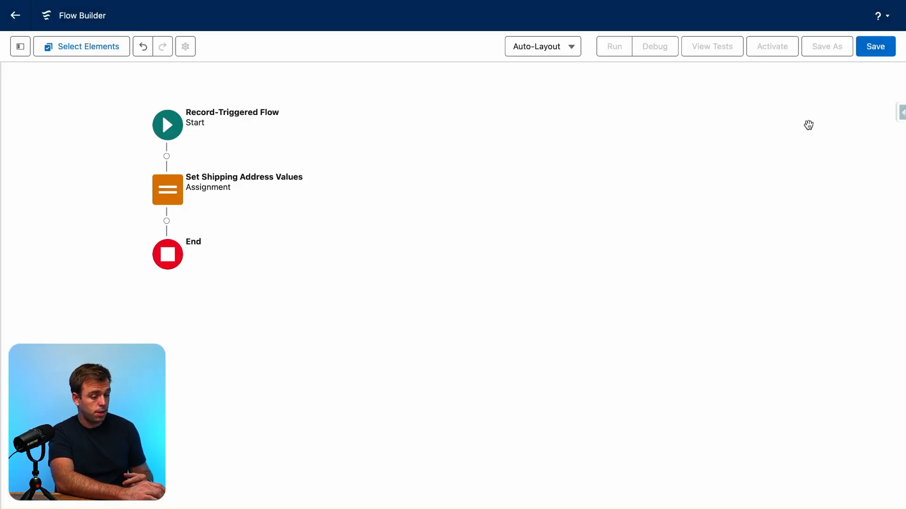
# Save the flow labeled 'Account - Set Shipping Address to Billing Address'
pyautogui.click(875, 46)
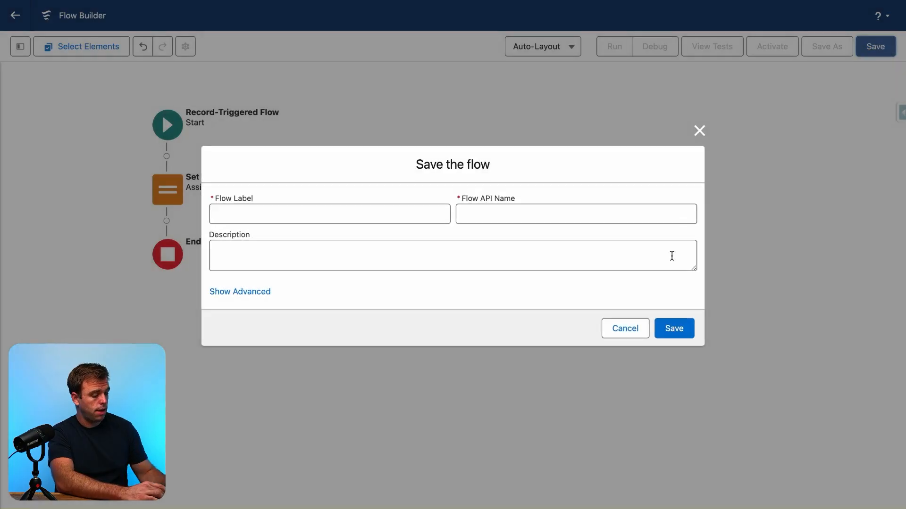
pyautogui.write('Account - Set Shipping Address to Billing Address')
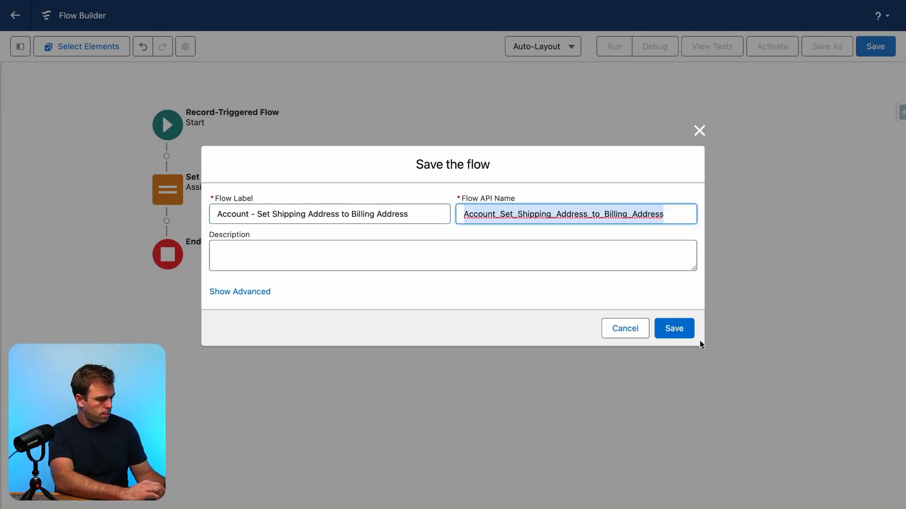
pyautogui.click(674, 329)
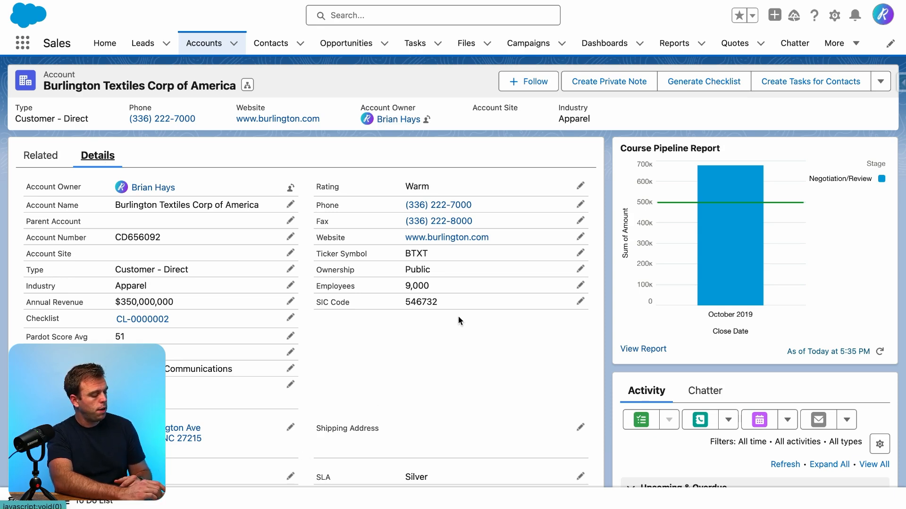
# Inline-edit the account, tick Copy Billing Address to Shipping Address, and save
pyautogui.scroll(-3)
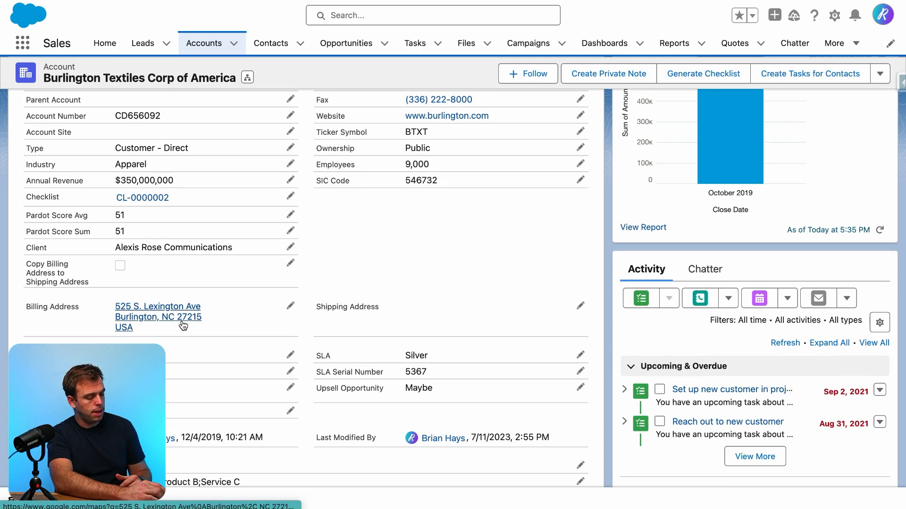
pyautogui.doubleClick(365, 307)
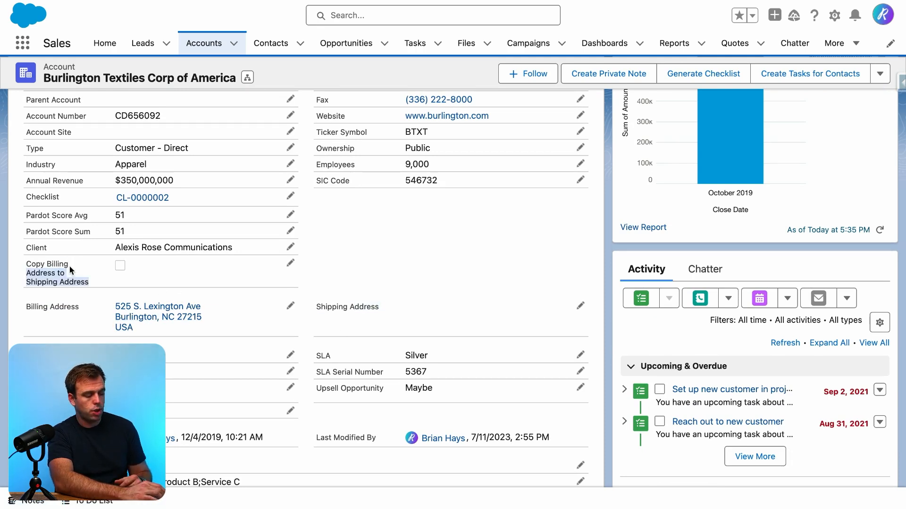
pyautogui.moveTo(239, 293)
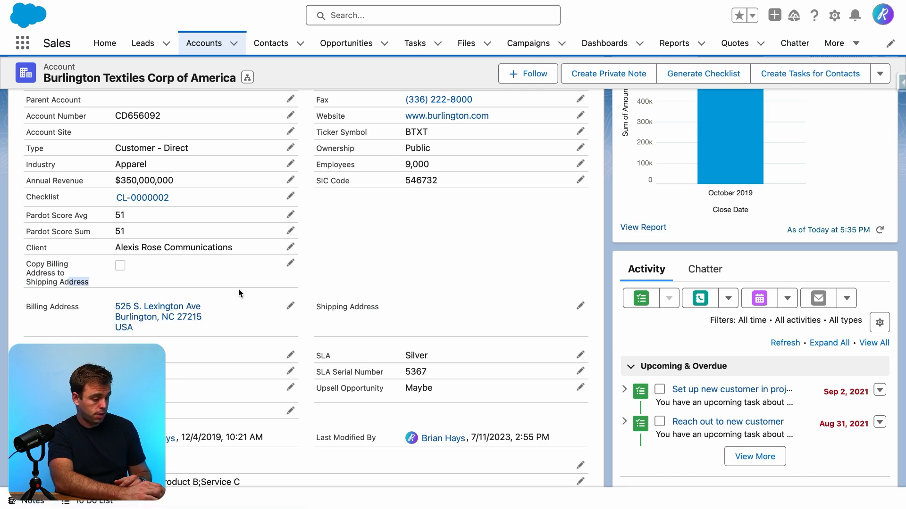
pyautogui.moveTo(236, 298)
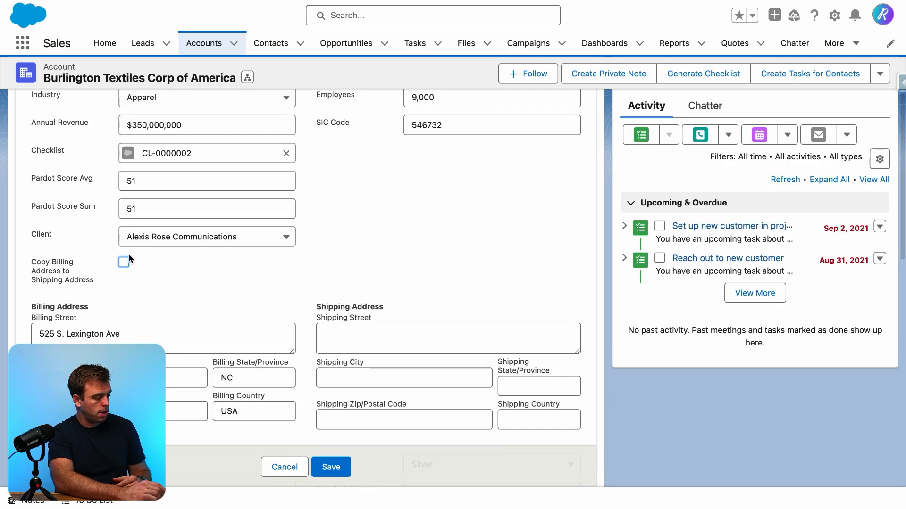
pyautogui.click(124, 263)
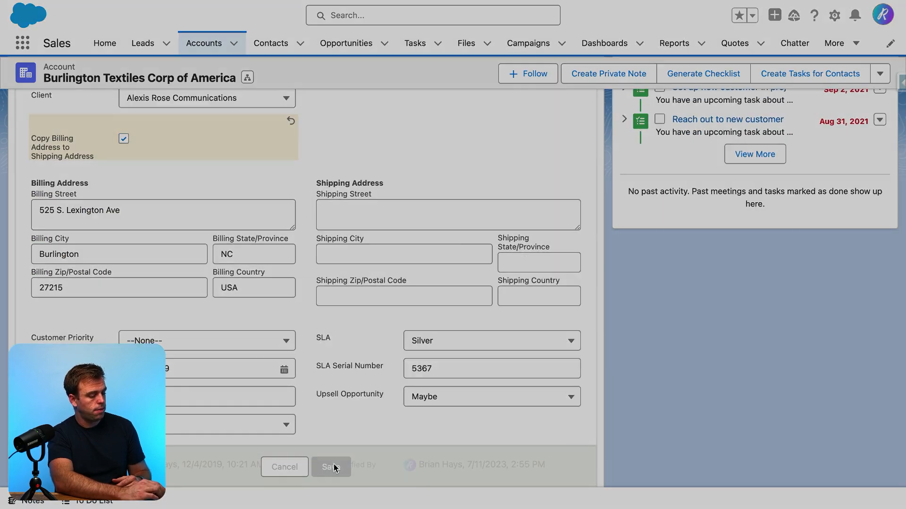
pyautogui.click(331, 467)
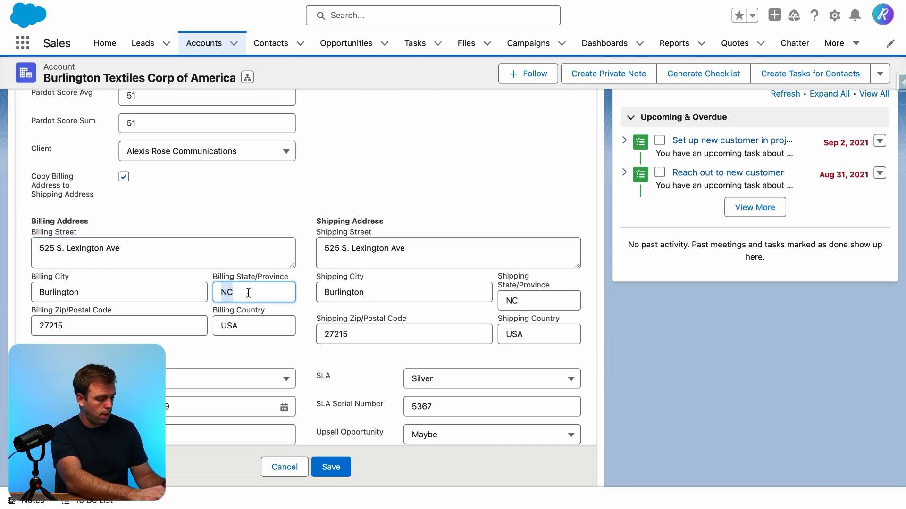
# Change Billing State/Province to SC and save the account
pyautogui.write('SC')
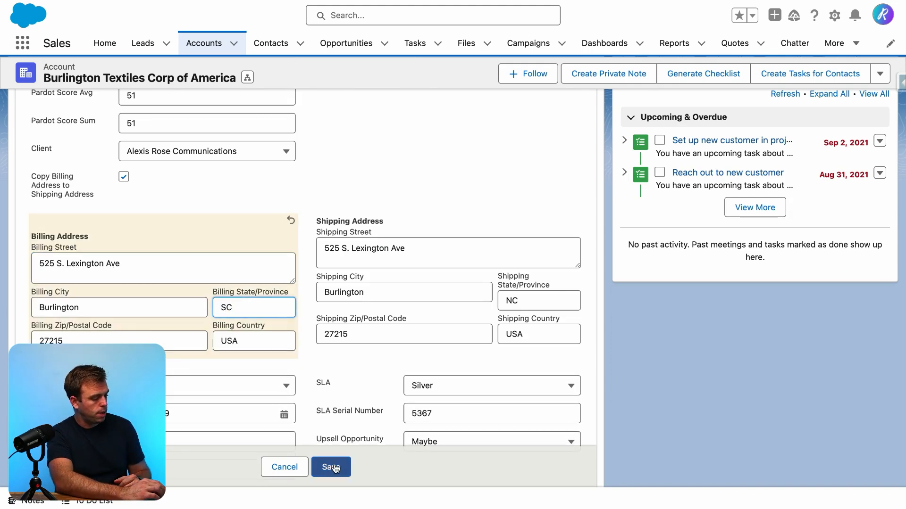
pyautogui.click(331, 467)
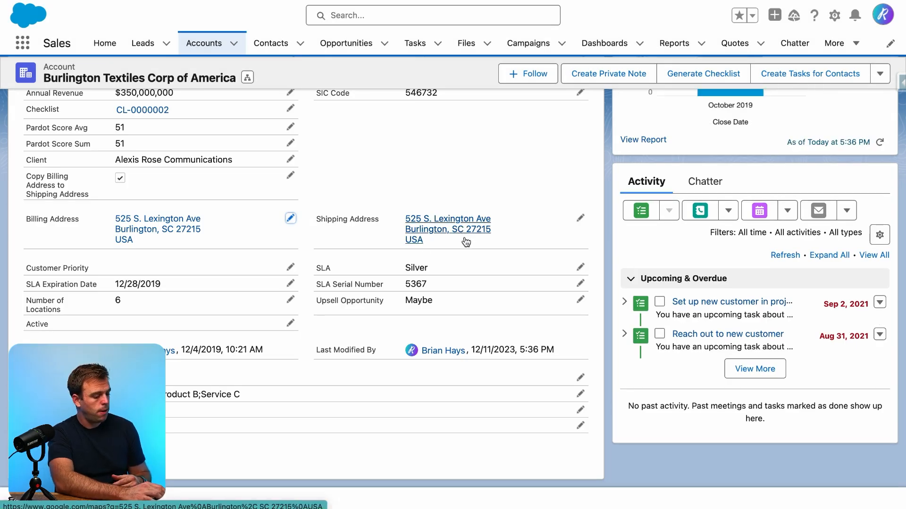
pyautogui.click(290, 218)
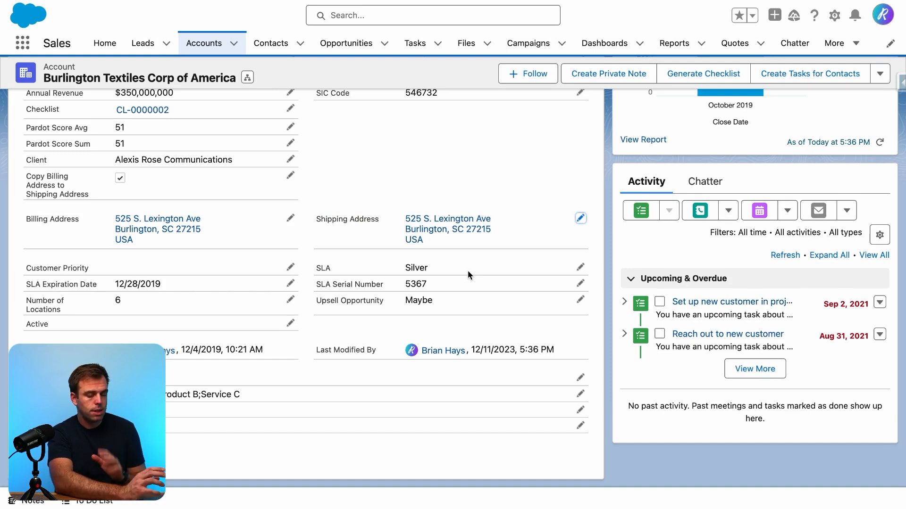
pyautogui.moveTo(458, 269)
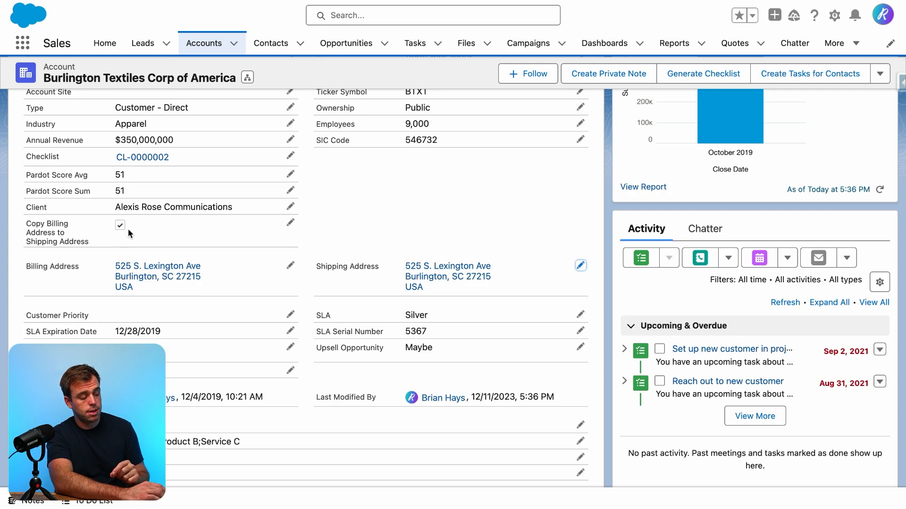
pyautogui.moveTo(448, 276)
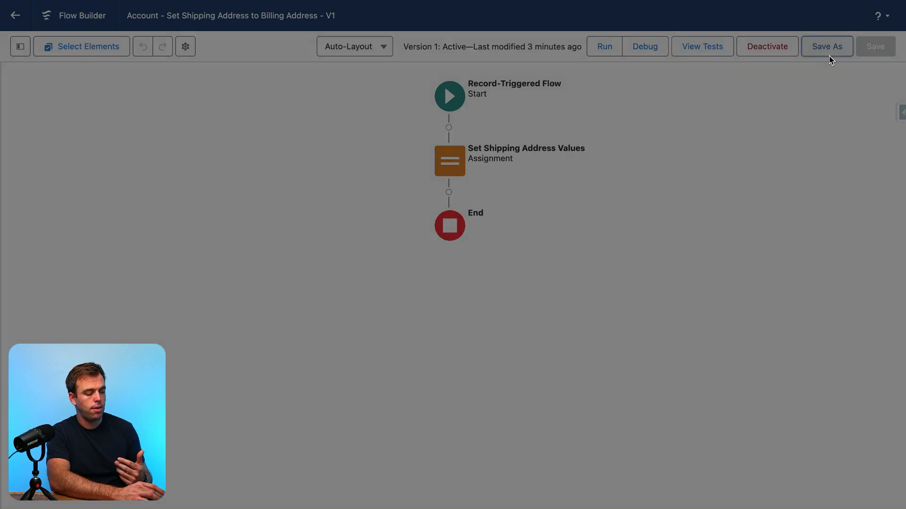
# Save As a new flow labelled 'Account - Set Mailing Address From Account'
pyautogui.click(826, 46)
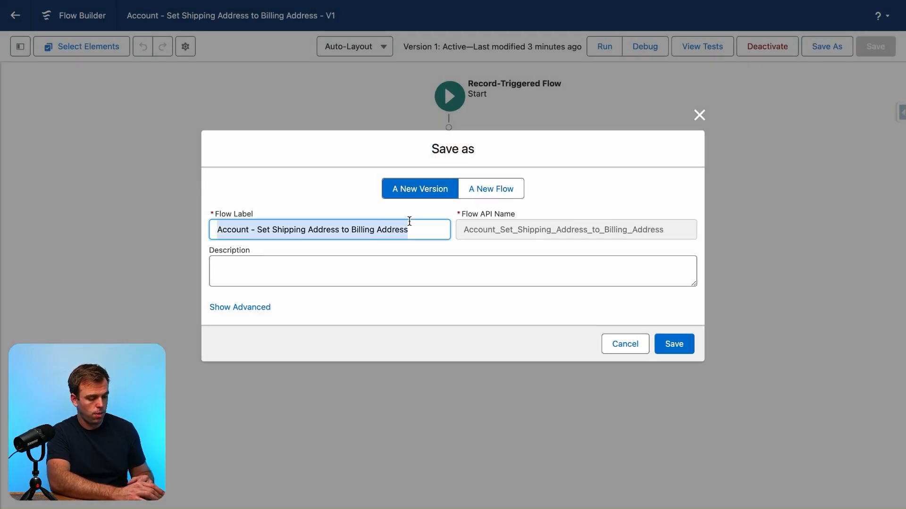
pyautogui.click(490, 189)
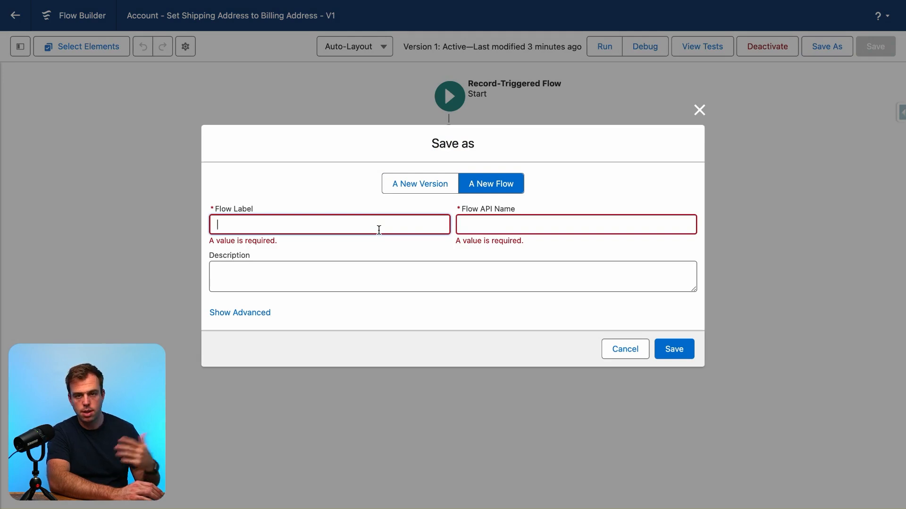
pyautogui.write('Account - Set Mailing Address From Account')
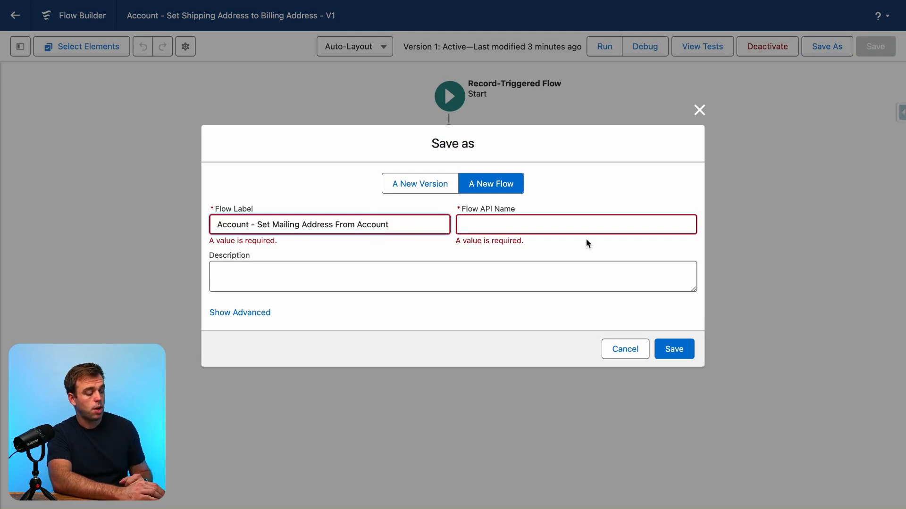
pyautogui.moveTo(568, 254)
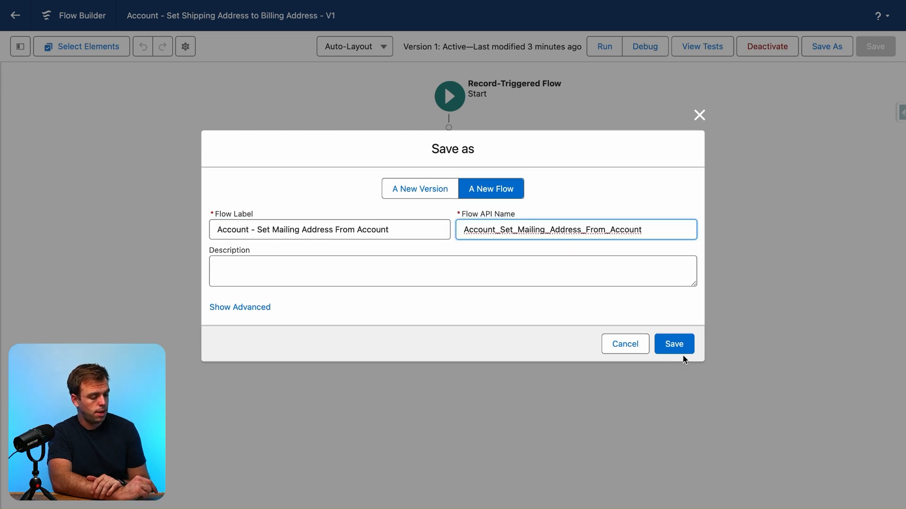
pyautogui.click(674, 343)
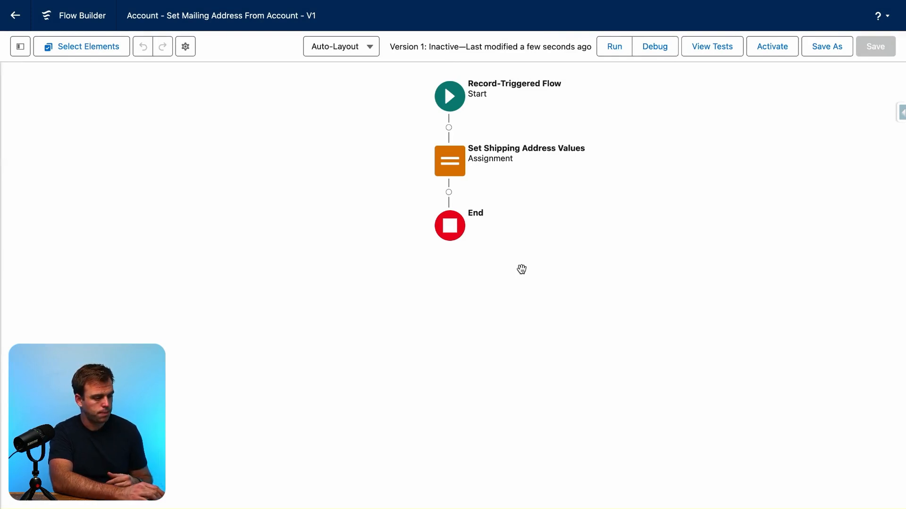
# Set the Start trigger's optimization to Actions and Related Records
pyautogui.click(449, 96)
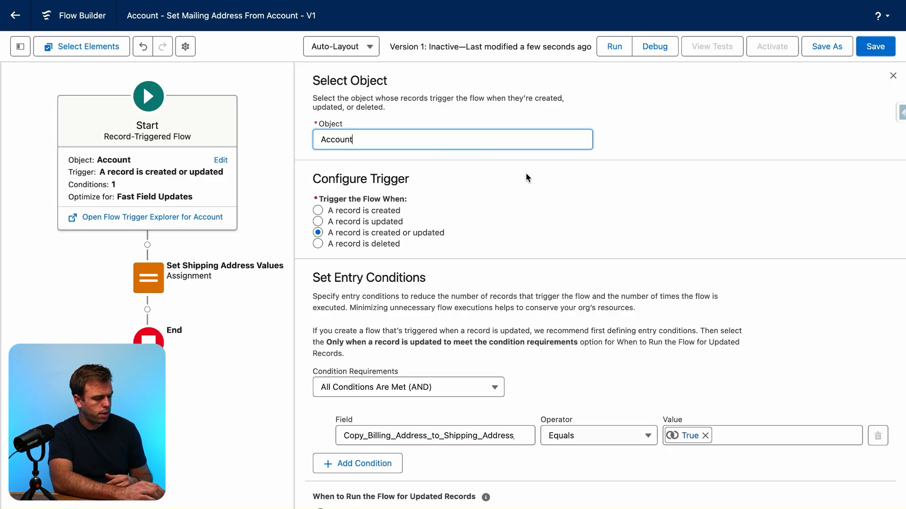
pyautogui.scroll(-3)
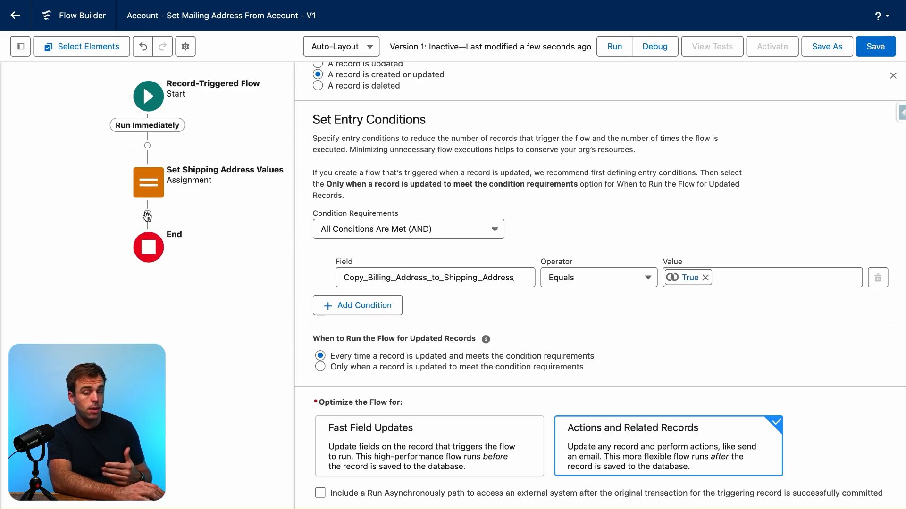
# Delete the shipping address assignment and add an Update Records element for related Contacts
pyautogui.click(148, 182)
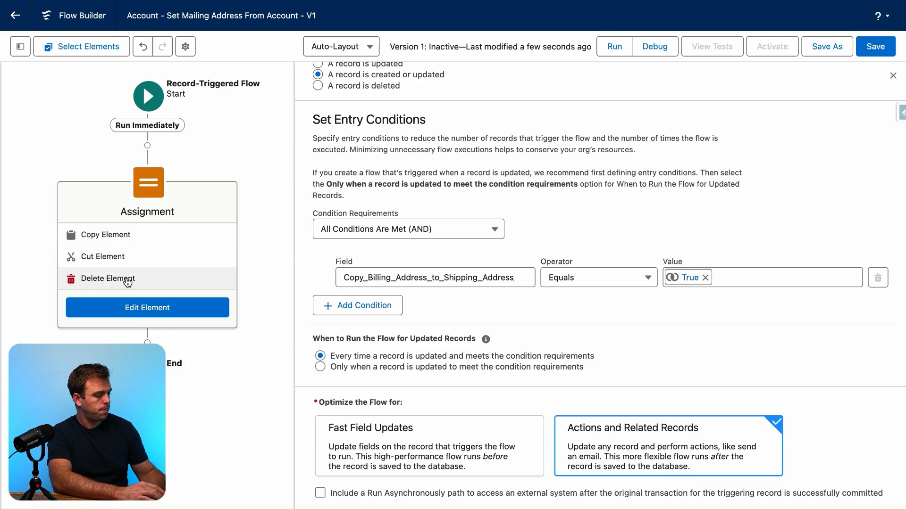
pyautogui.click(106, 279)
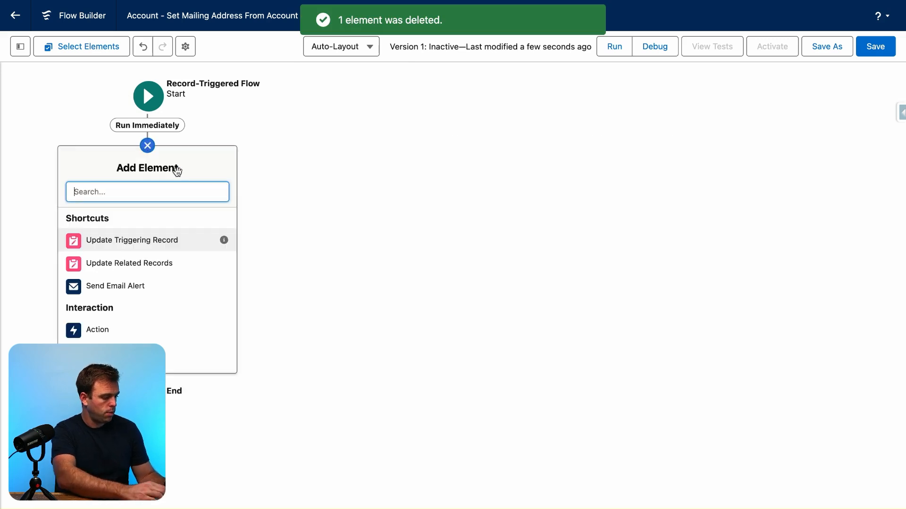
pyautogui.write('update Related')
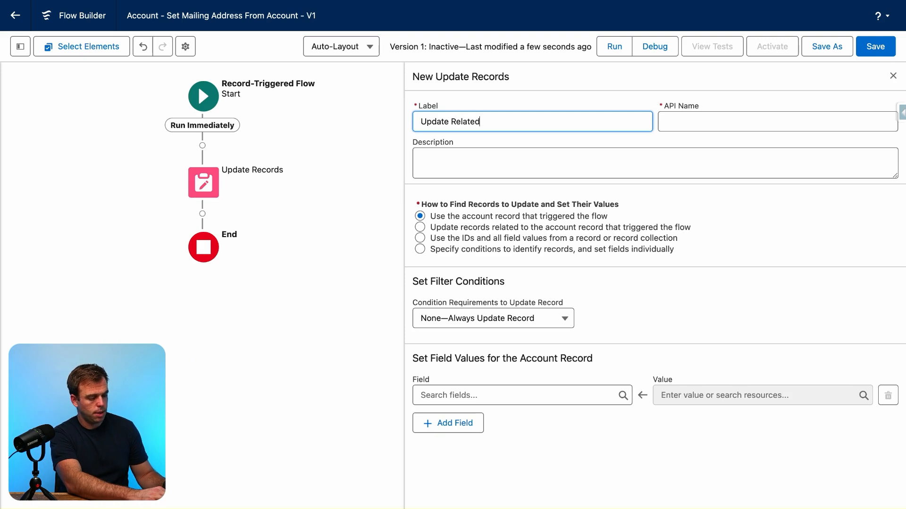
pyautogui.write('Contacts Mailing Address')
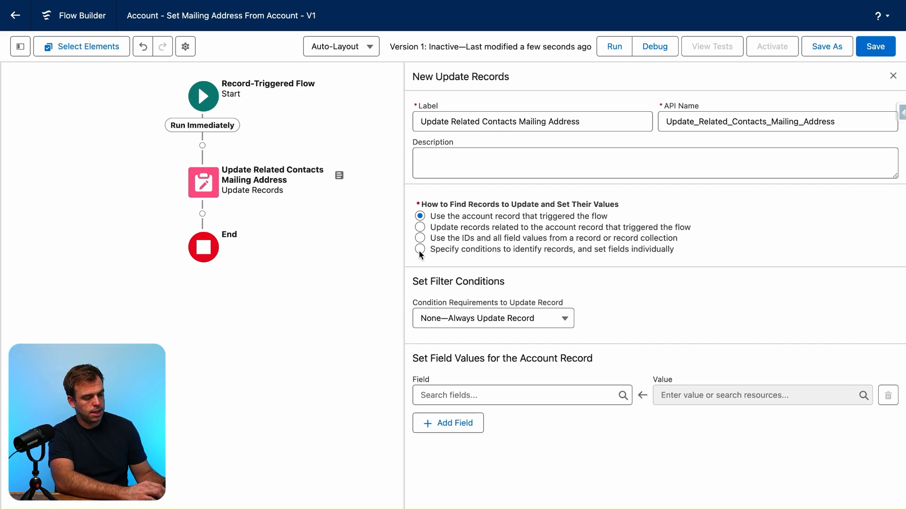
# Update Contact records by custom conditions, filtering on the AccountId field
pyautogui.click(419, 249)
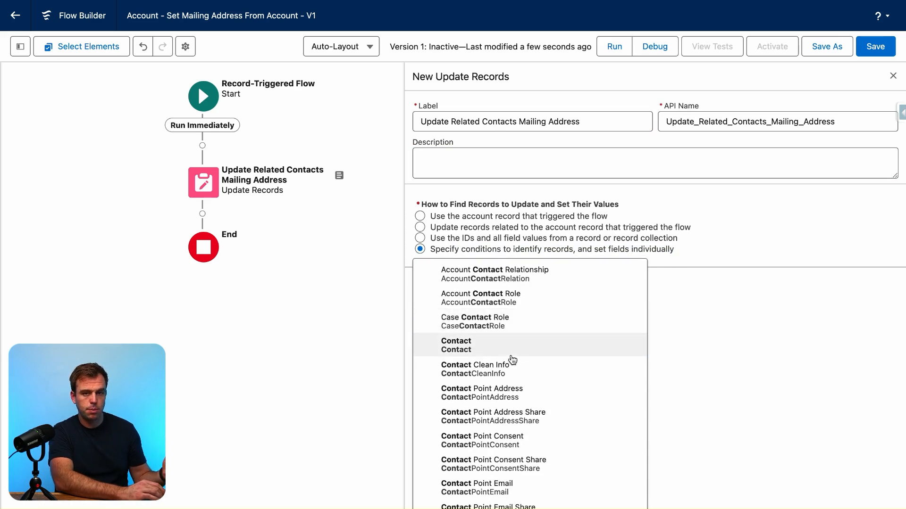
pyautogui.click(455, 345)
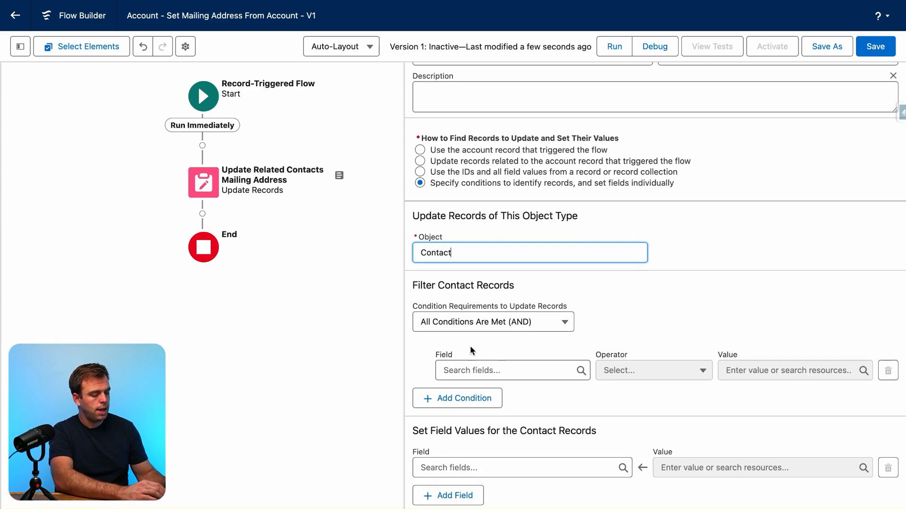
pyautogui.write('account')
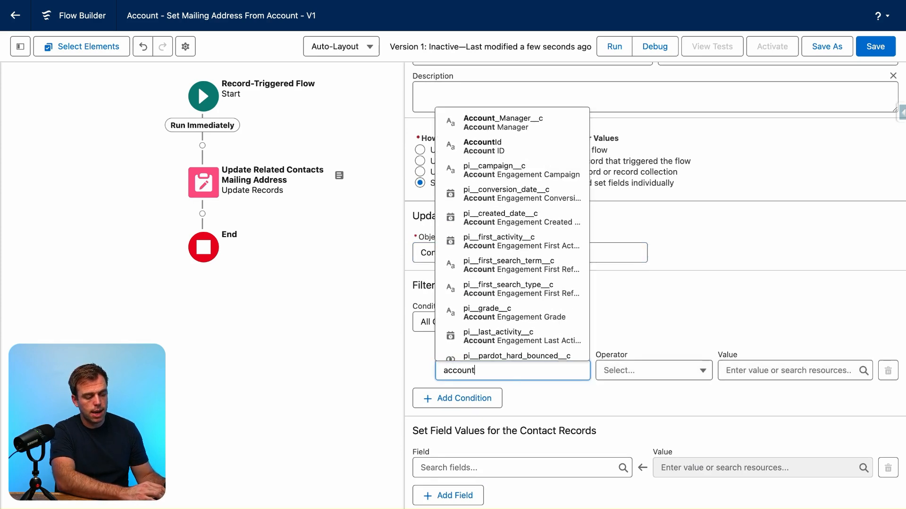
pyautogui.click(482, 146)
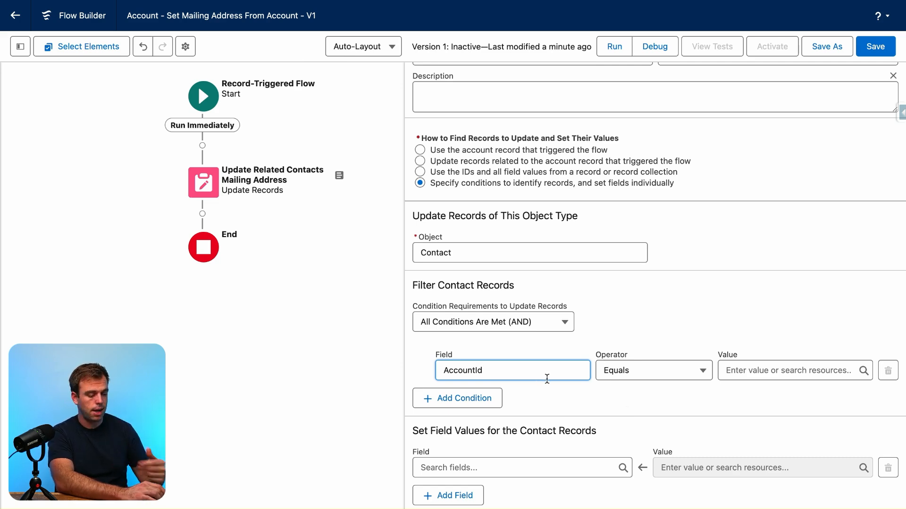
# Set the filter value to $Record > Account ID of the triggering Account
pyautogui.write('rec')
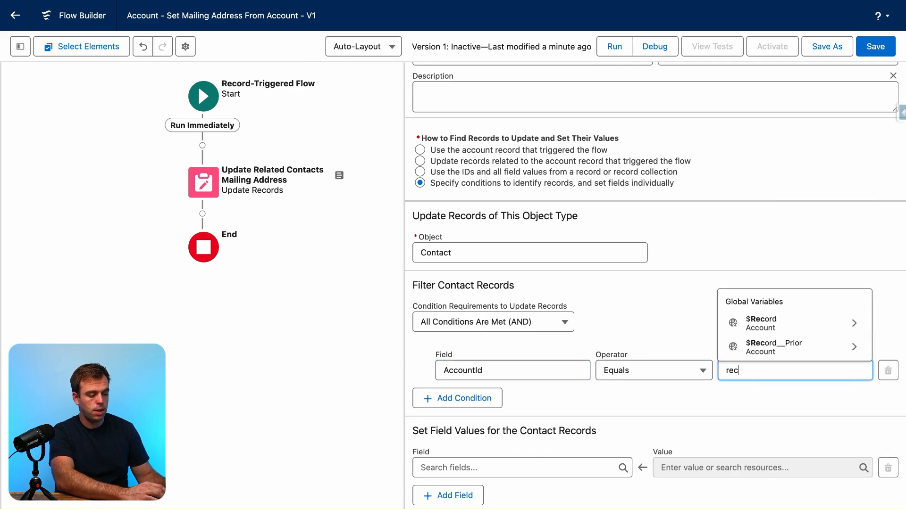
pyautogui.click(760, 322)
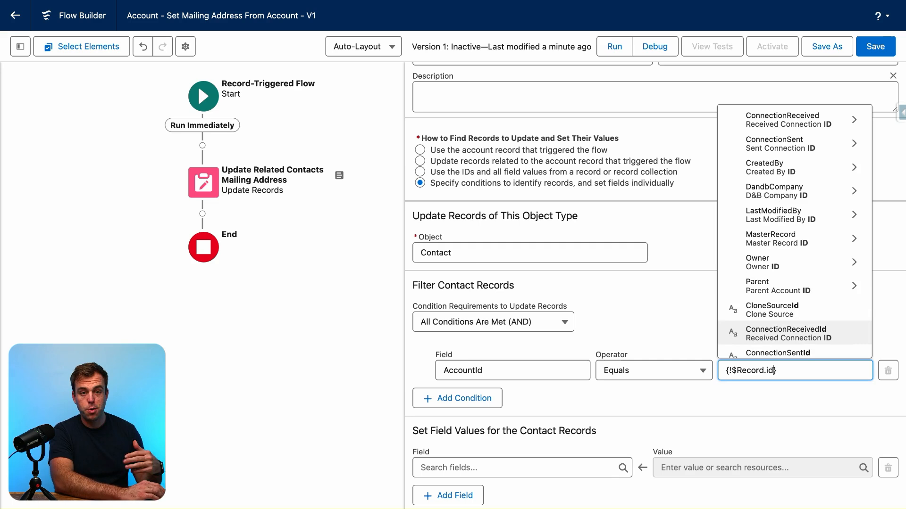
pyautogui.scroll(-3)
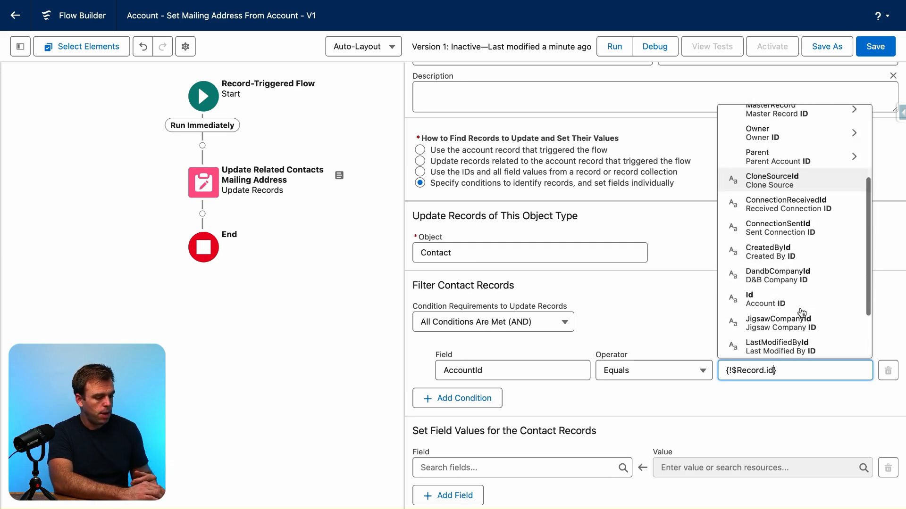
pyautogui.click(765, 300)
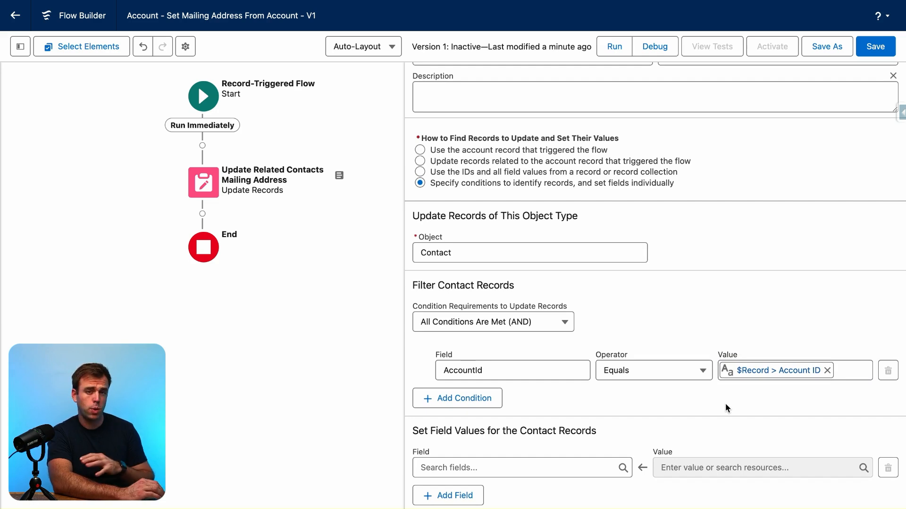
pyautogui.moveTo(733, 424)
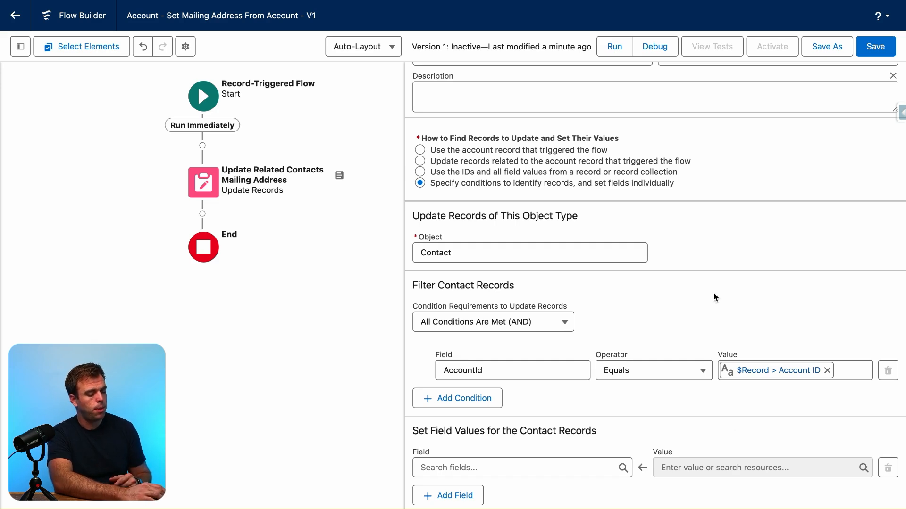
pyautogui.moveTo(598, 418)
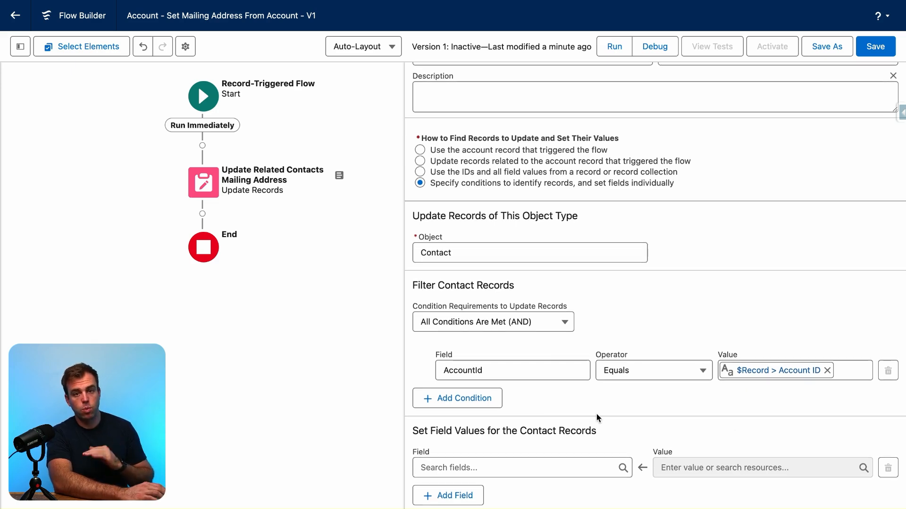
# Add MailingStreet under Set Field Values and begin filling its value from the Account
pyautogui.click(520, 468)
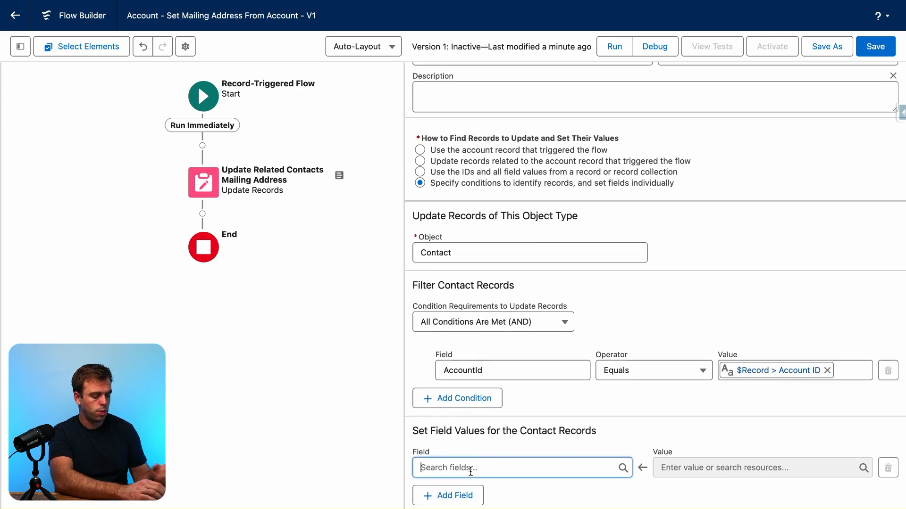
pyautogui.write('mailing')
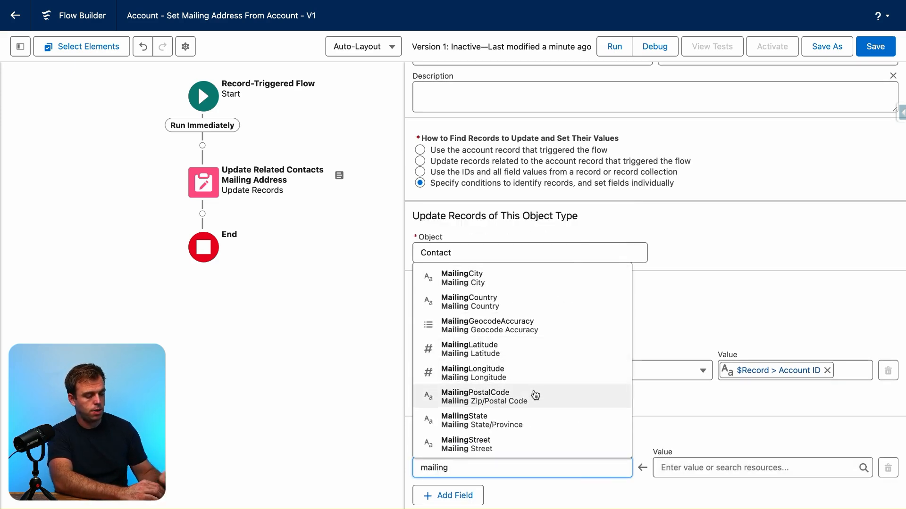
pyautogui.click(465, 444)
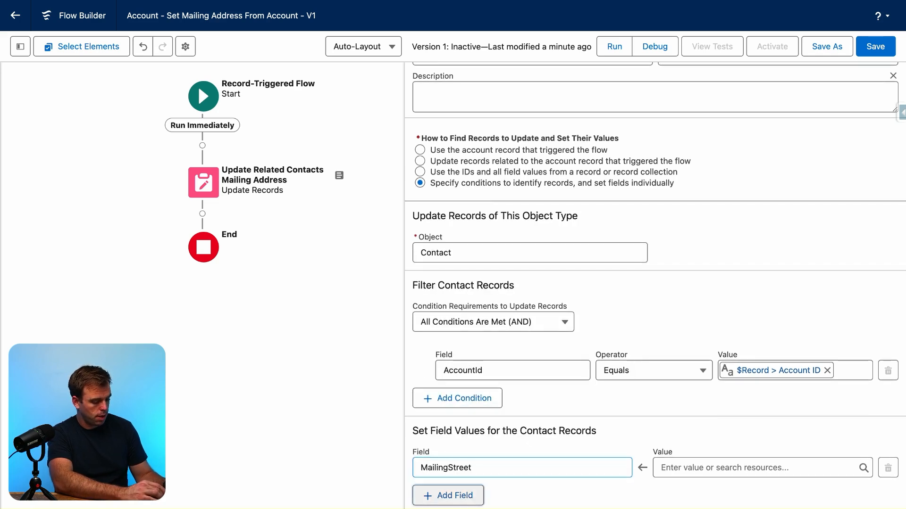
pyautogui.write('ma')
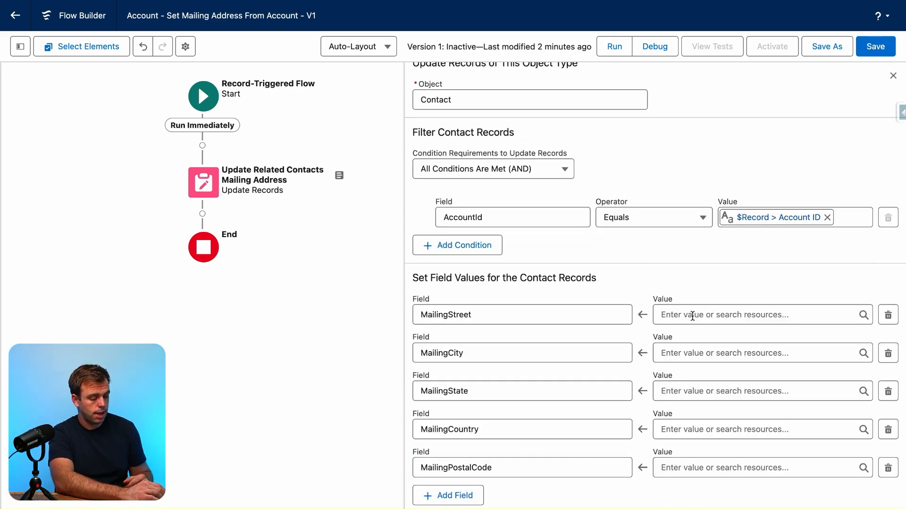
pyautogui.click(751, 315)
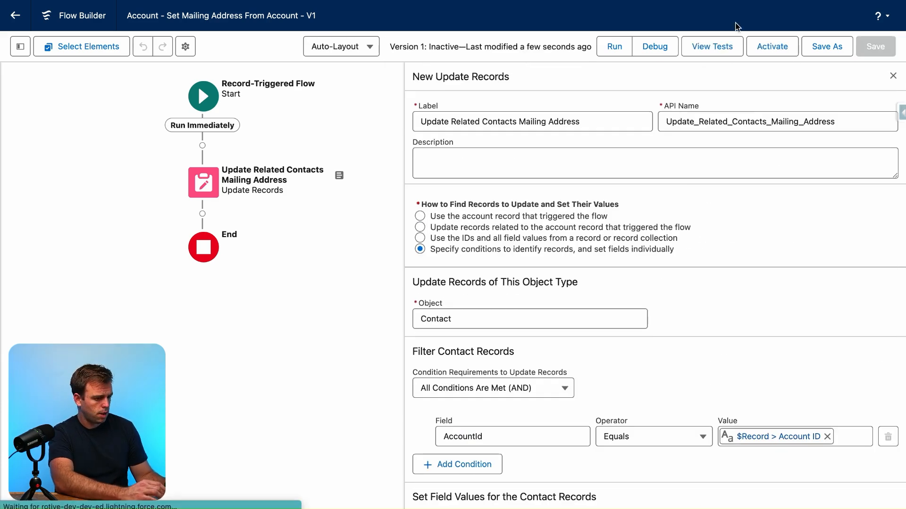
# Edit and re-save Burlington Textiles Corp of America to trigger the flow, then go to a related Contact
pyautogui.click(771, 46)
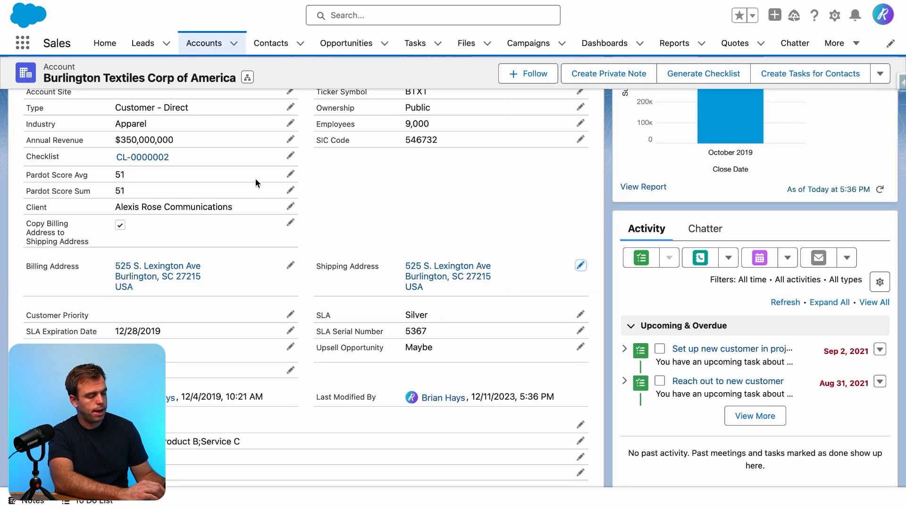
pyautogui.scroll(-3)
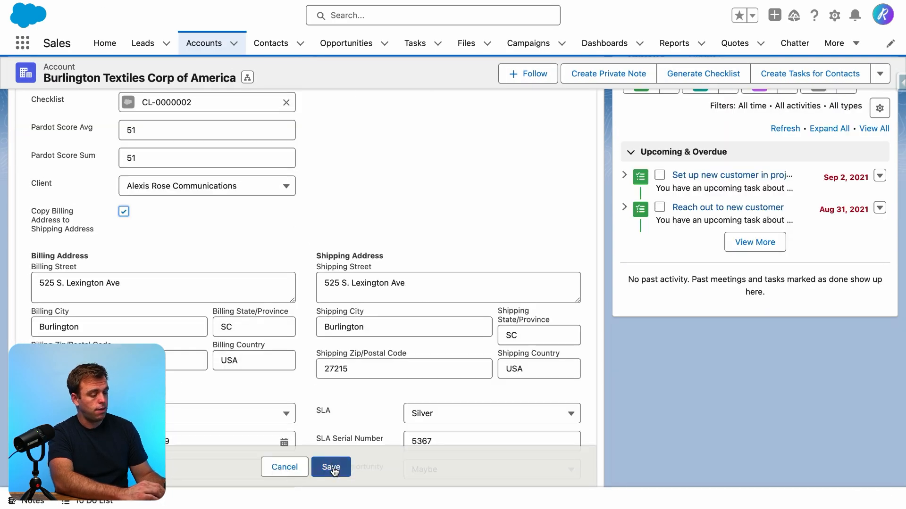
pyautogui.click(331, 467)
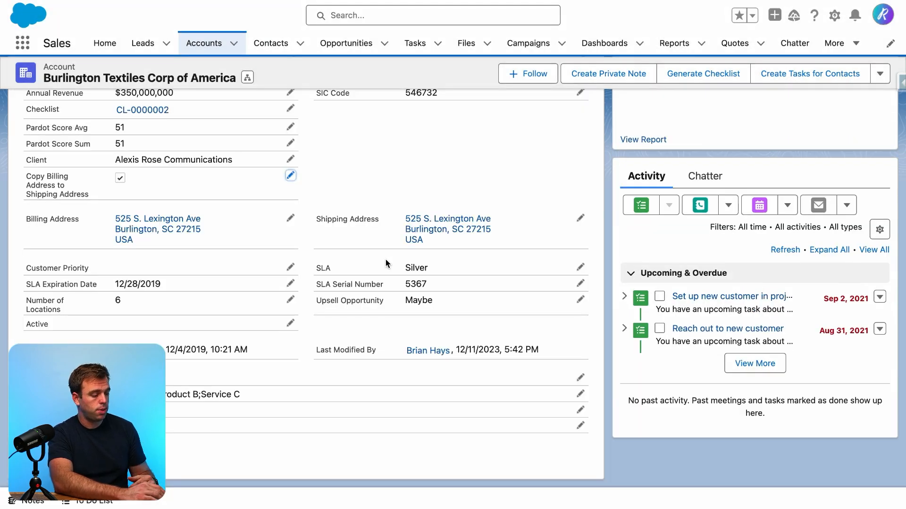
pyautogui.click(270, 42)
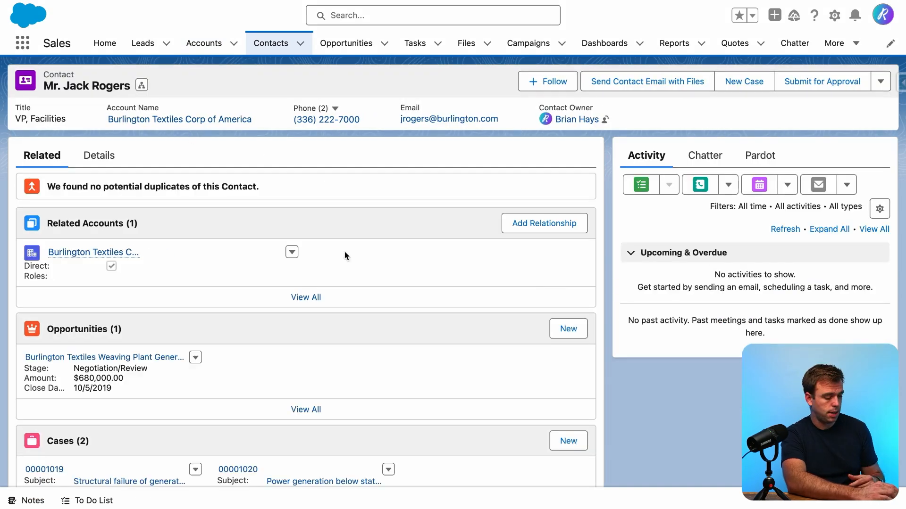
# Show the Contact's Details, confirming the mailing address reads Burlington, SC 27215 USA
pyautogui.click(97, 156)
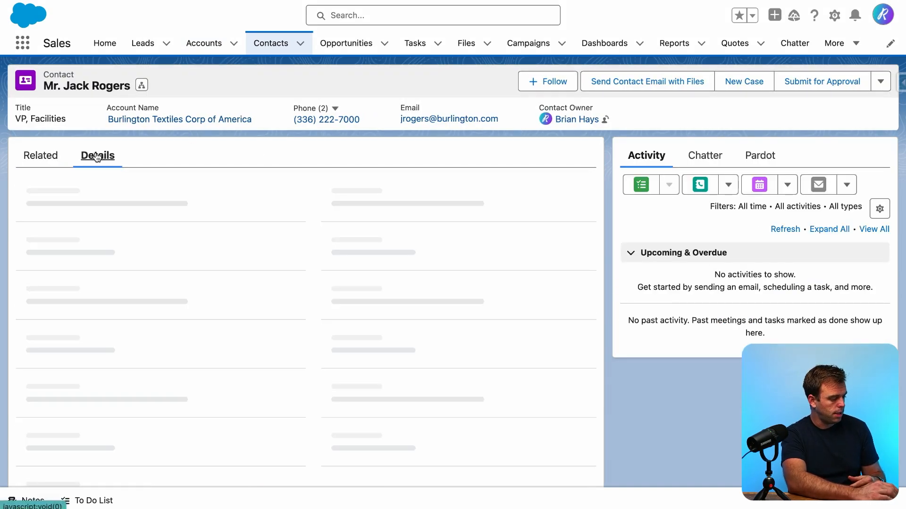
pyautogui.click(97, 156)
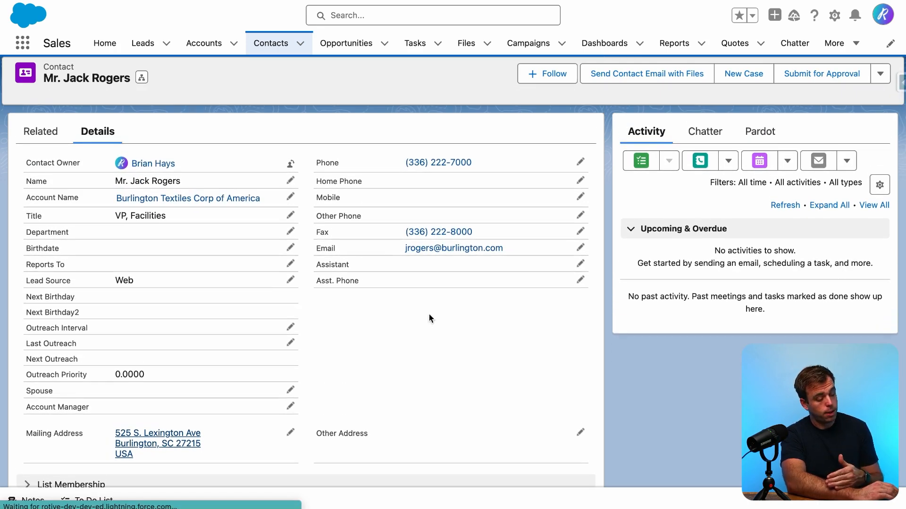
pyautogui.scroll(-3)
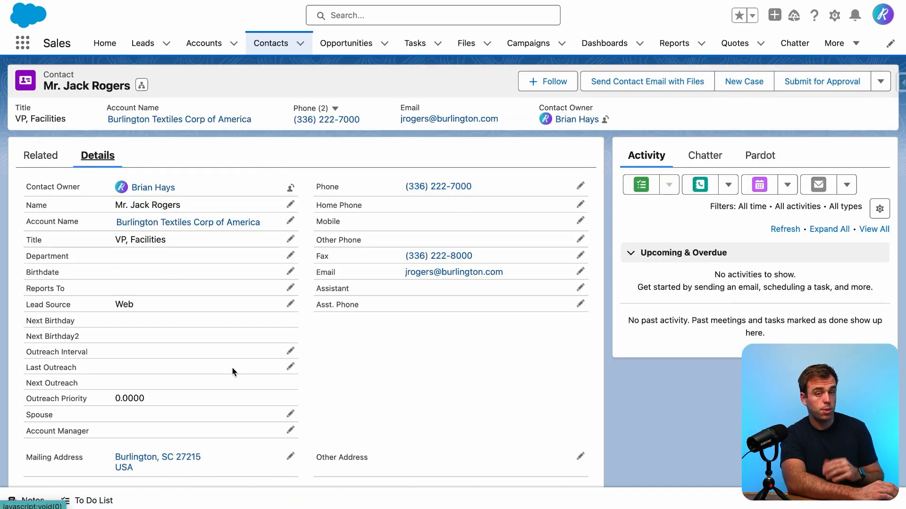
pyautogui.scroll(-3)
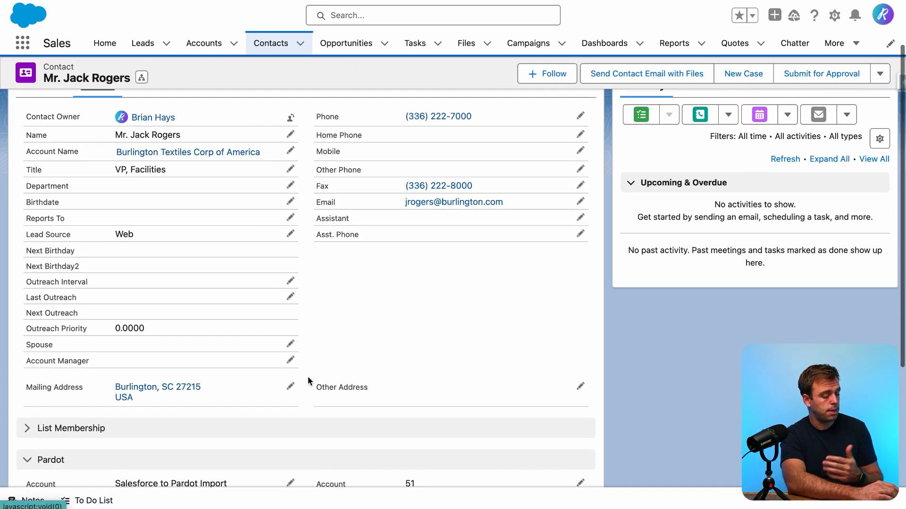
pyautogui.scroll(-3)
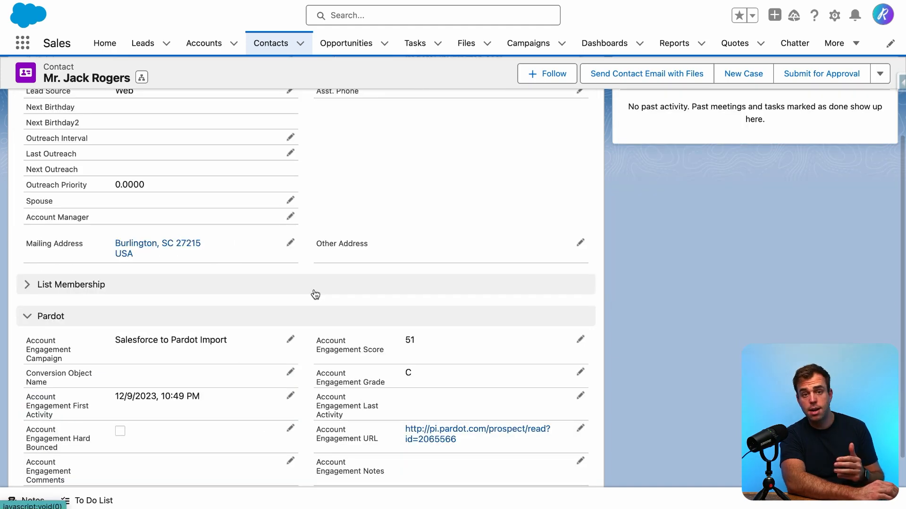